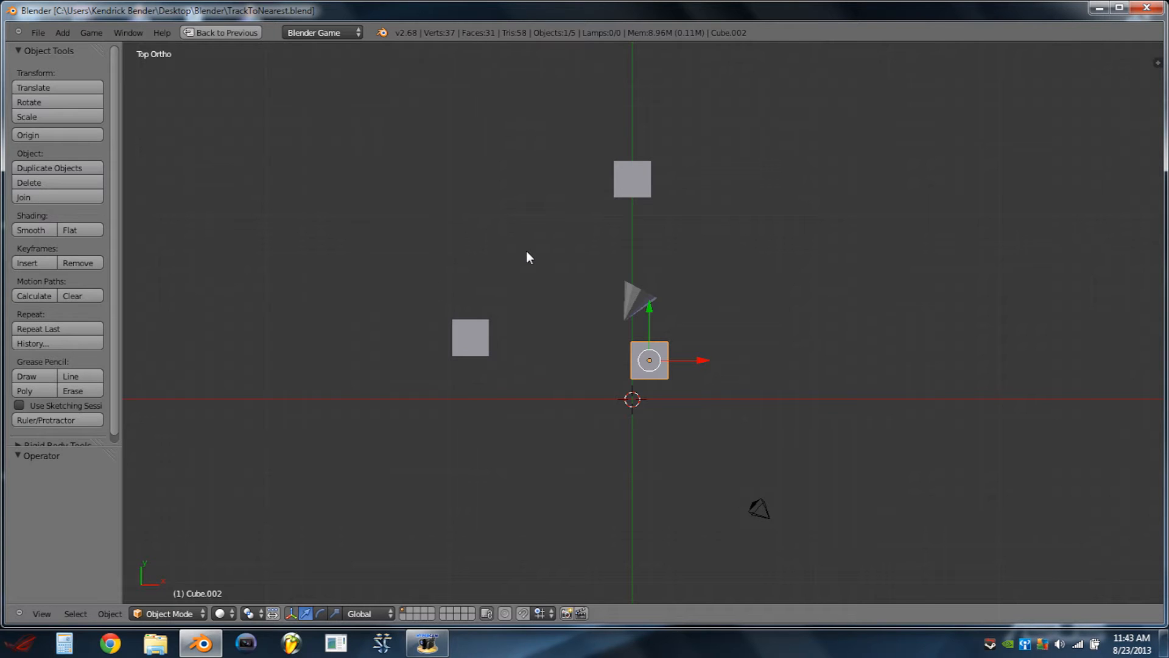
pyautogui.moveTo(457, 101)
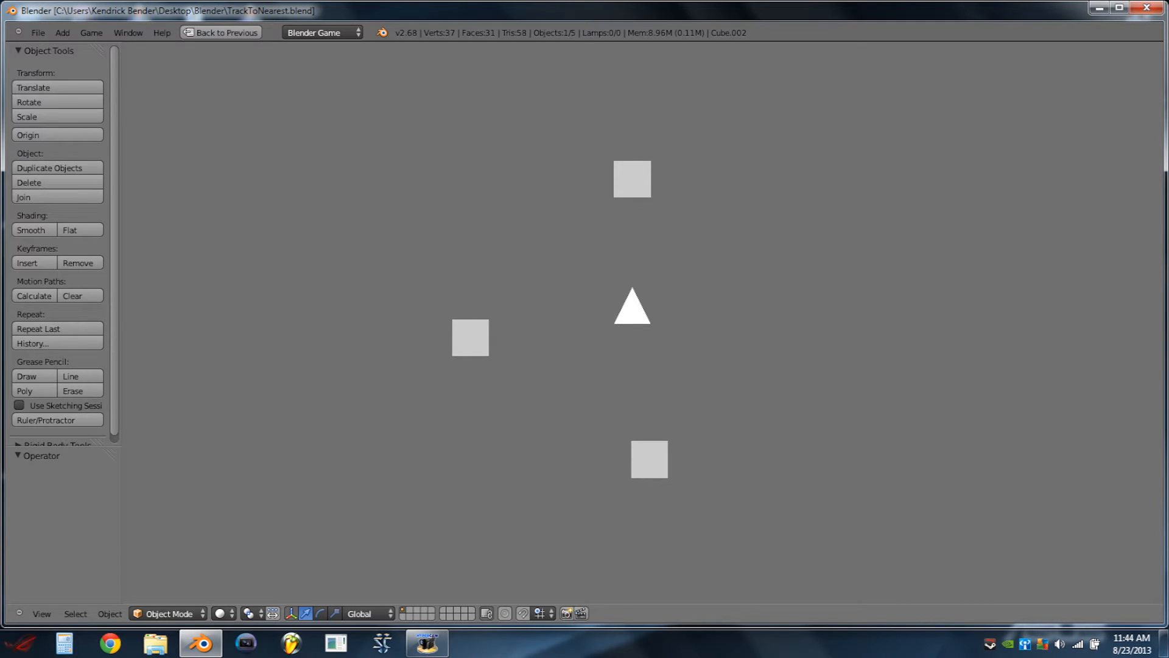
# Start a new scene, switch it to the Blender Game engine and add a game property to the cube
pyautogui.click(37, 32)
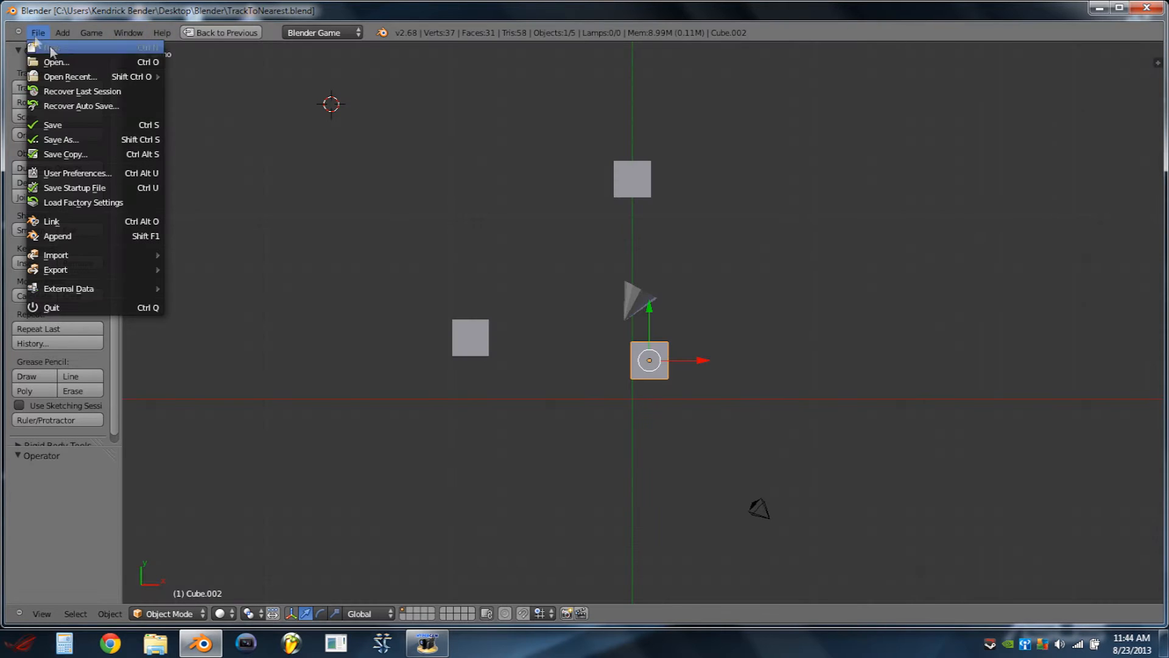
pyautogui.moveTo(52, 47)
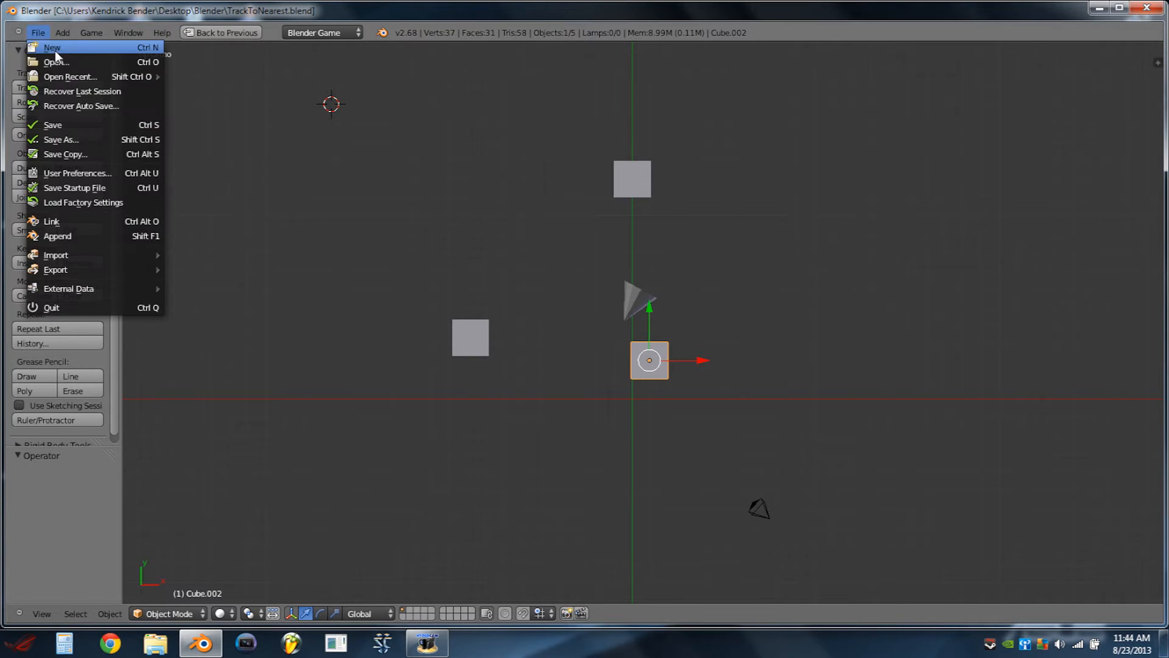
pyautogui.click(51, 48)
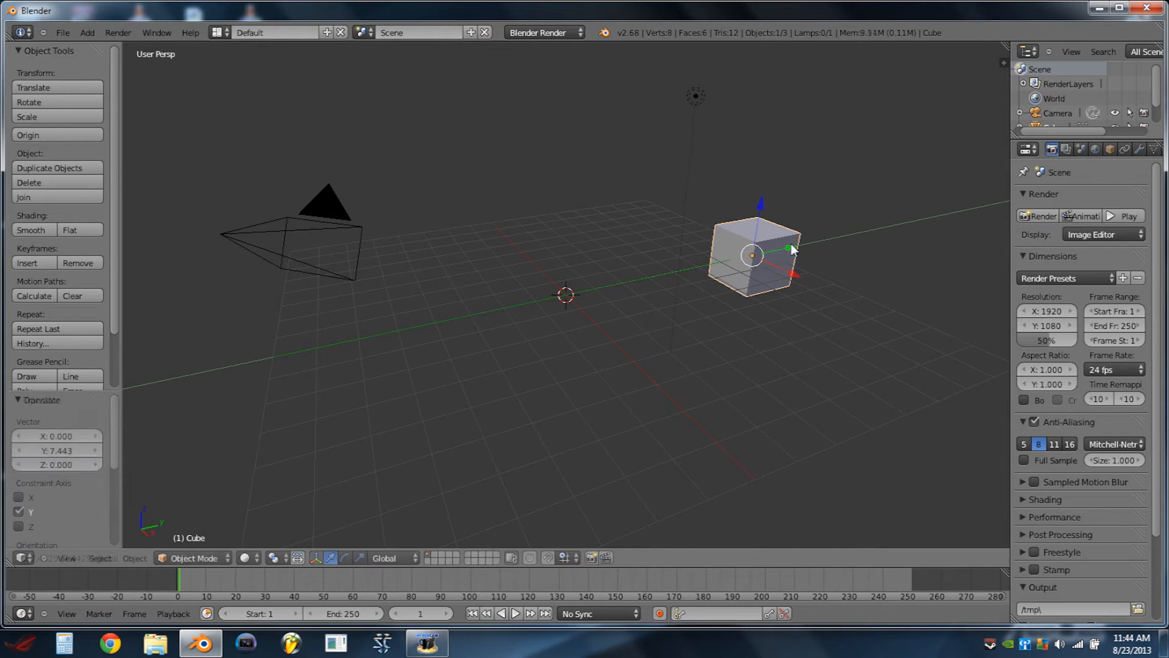
pyautogui.click(541, 32)
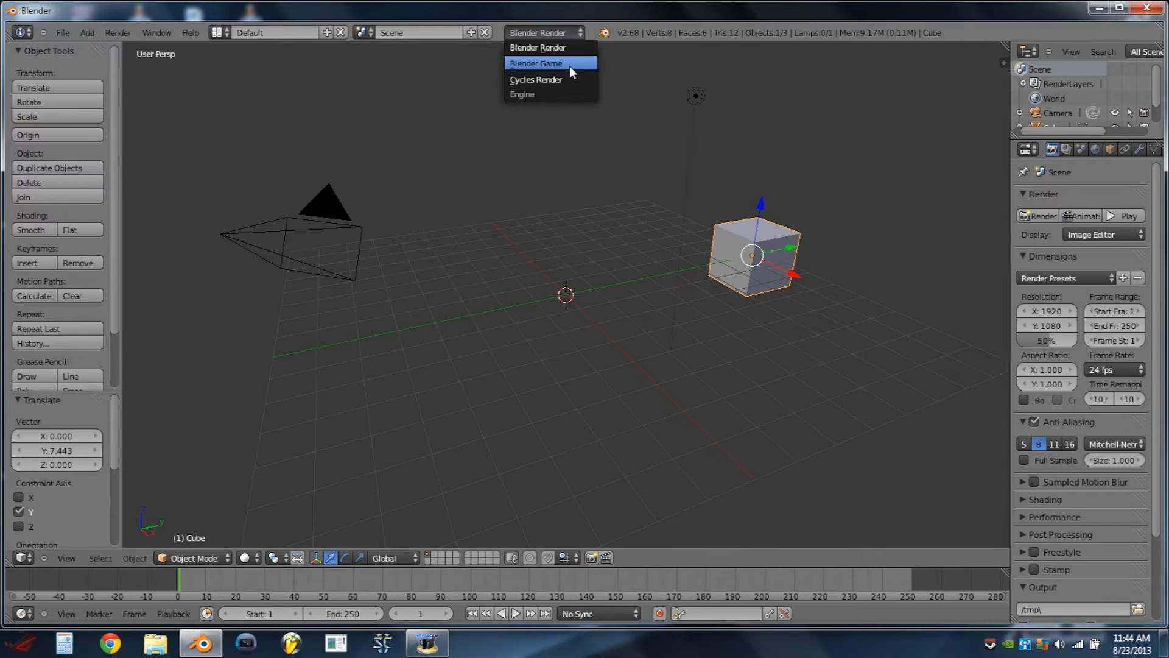
pyautogui.click(536, 63)
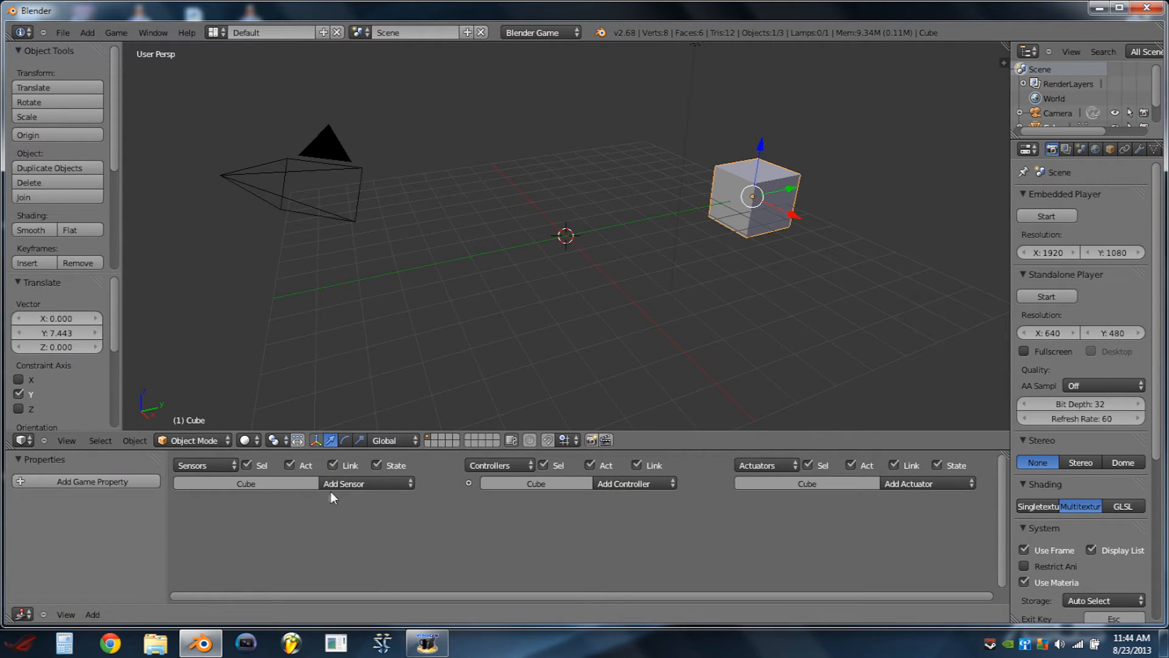
pyautogui.click(91, 481)
pyautogui.write('cube')
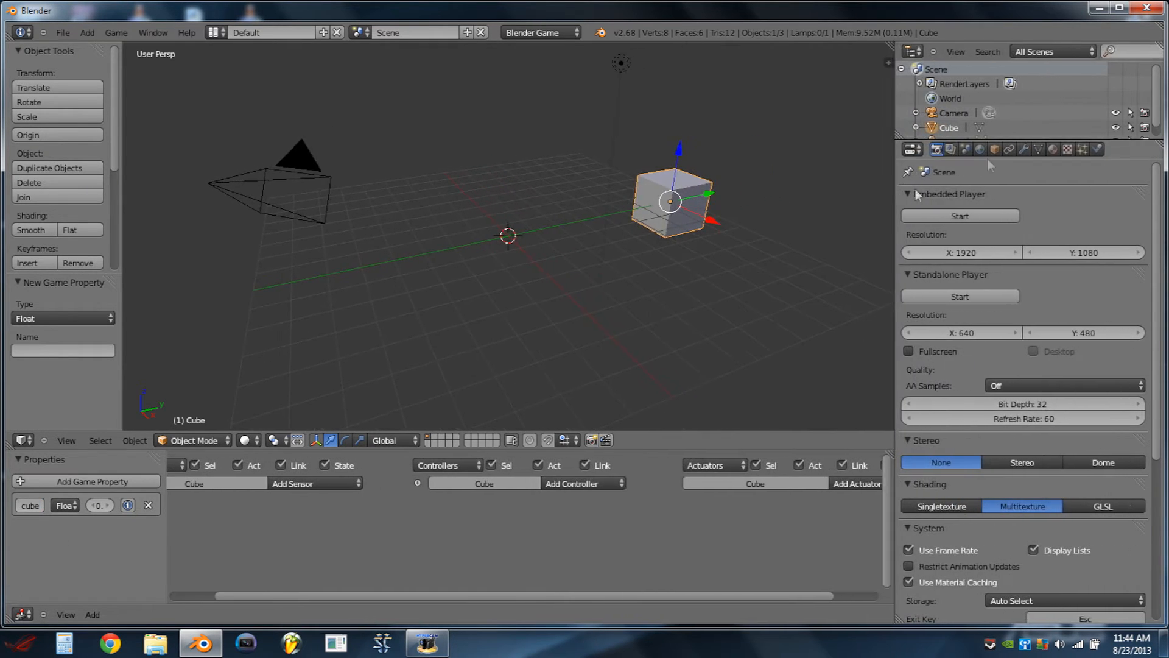
# Make the cube a physics Actor and turn the newly split area into a Text Editor
pyautogui.click(1097, 148)
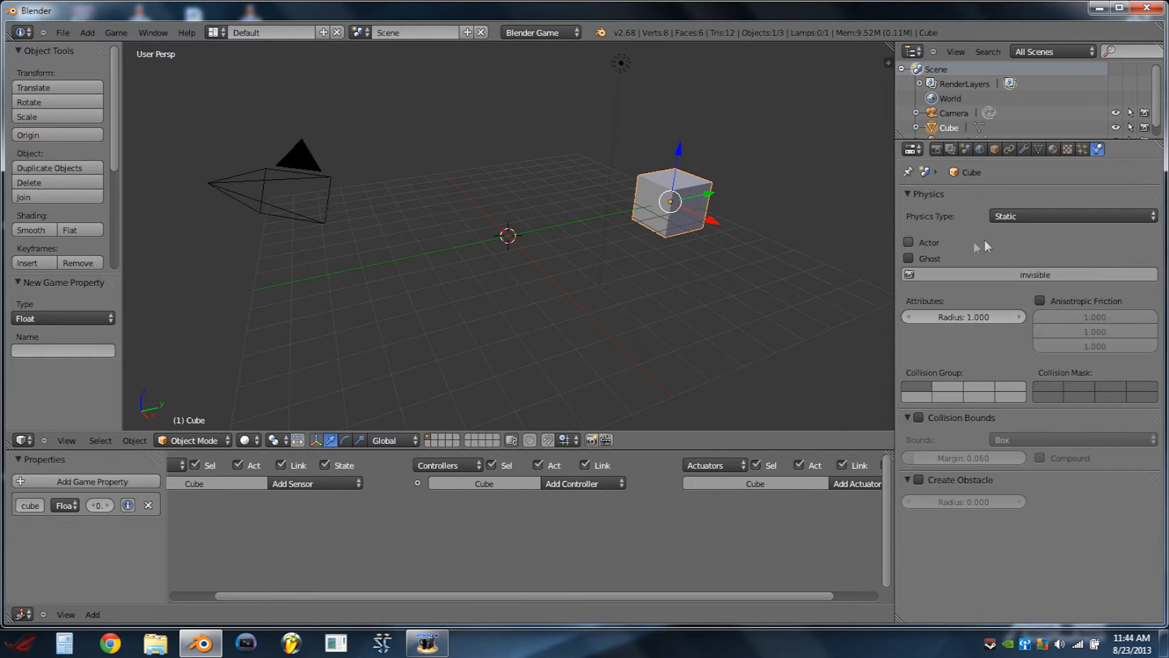
pyautogui.click(909, 242)
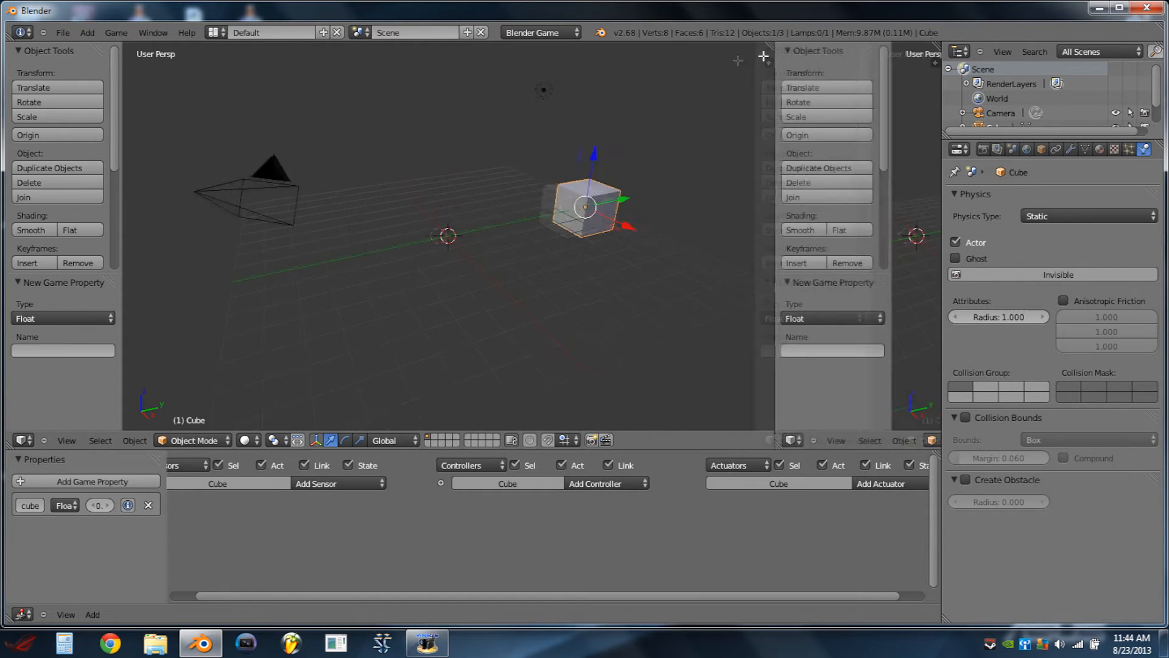
pyautogui.click(555, 440)
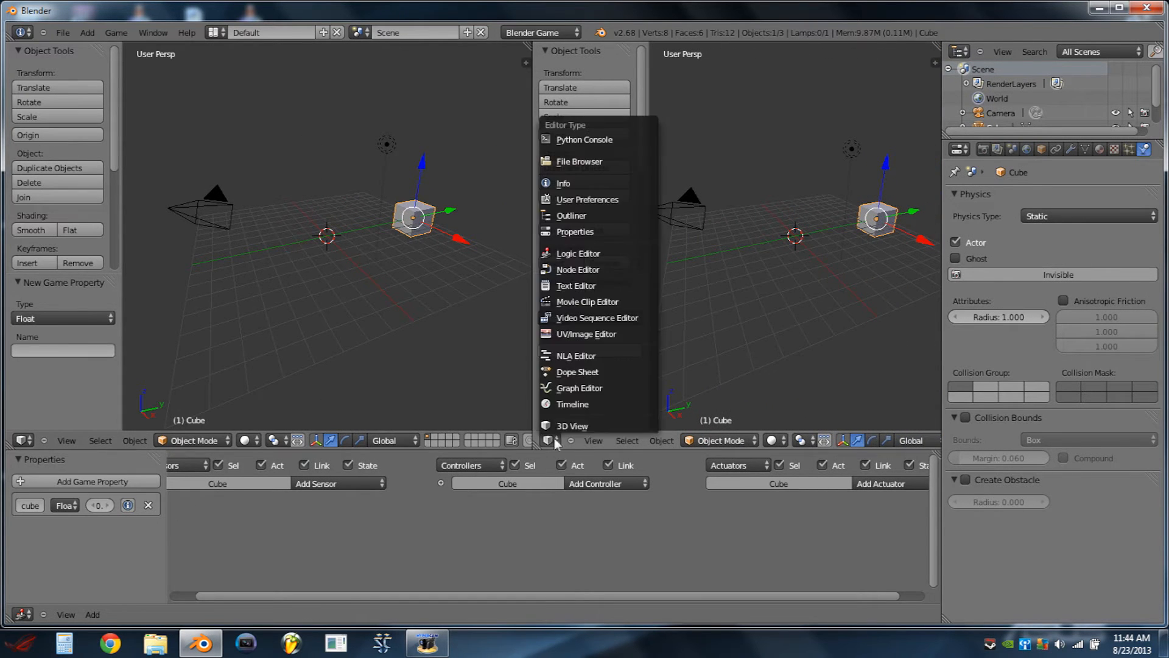
pyautogui.click(576, 285)
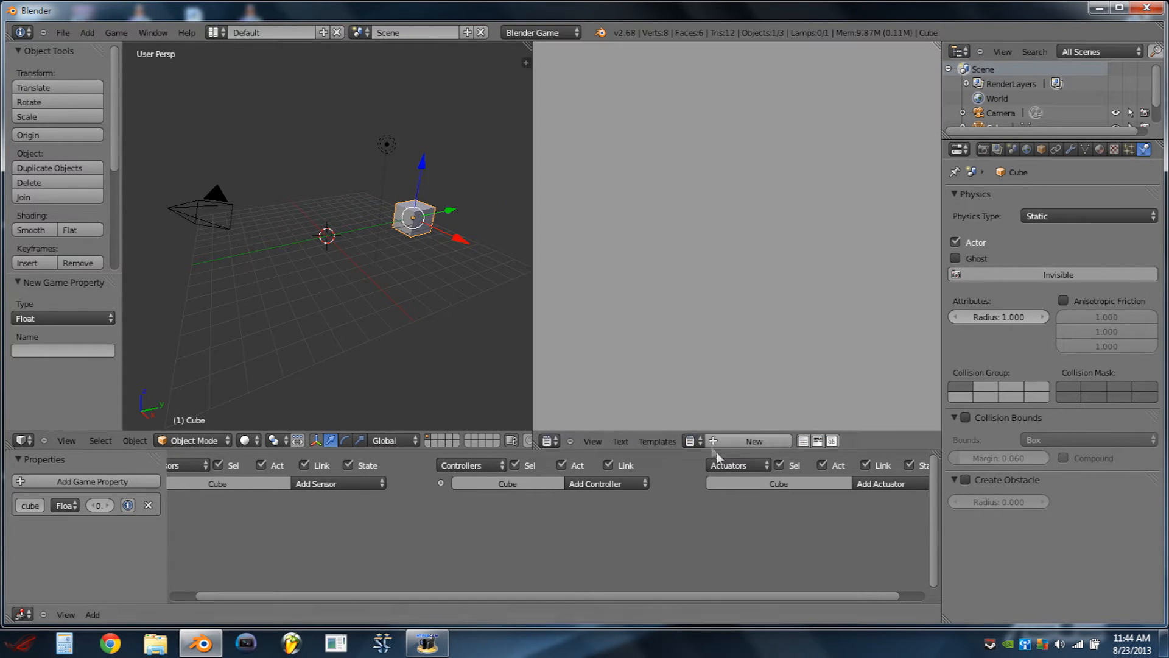
# Load TrackToNearest.py from the Desktop Blender folder into the text editor
pyautogui.click(620, 441)
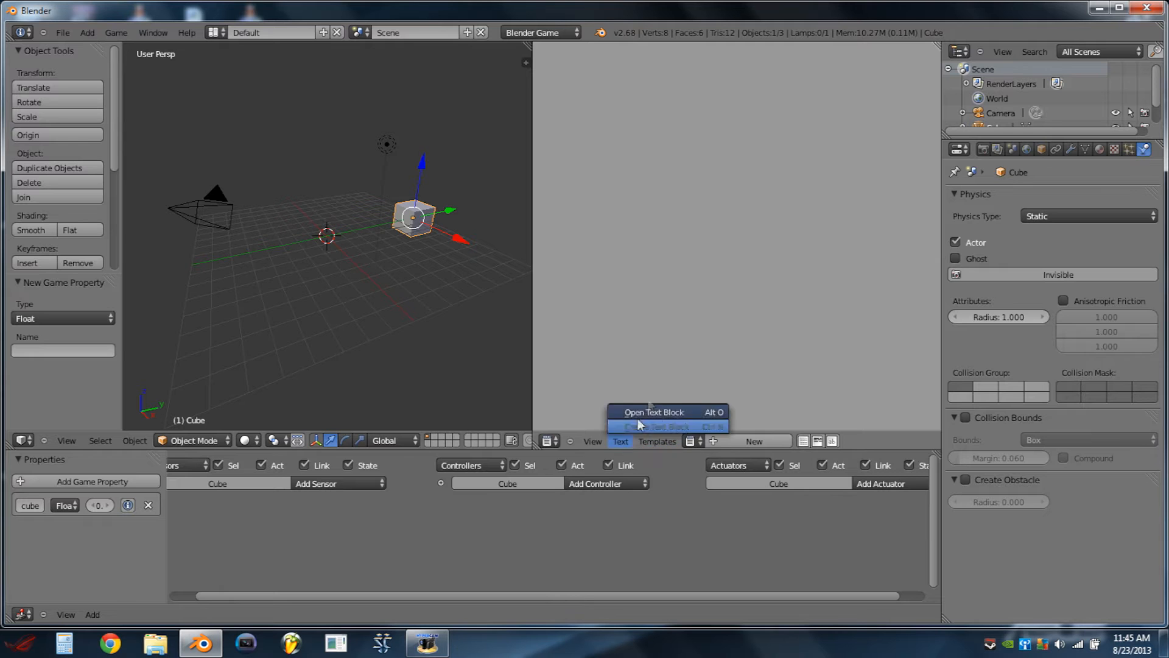
pyautogui.click(653, 411)
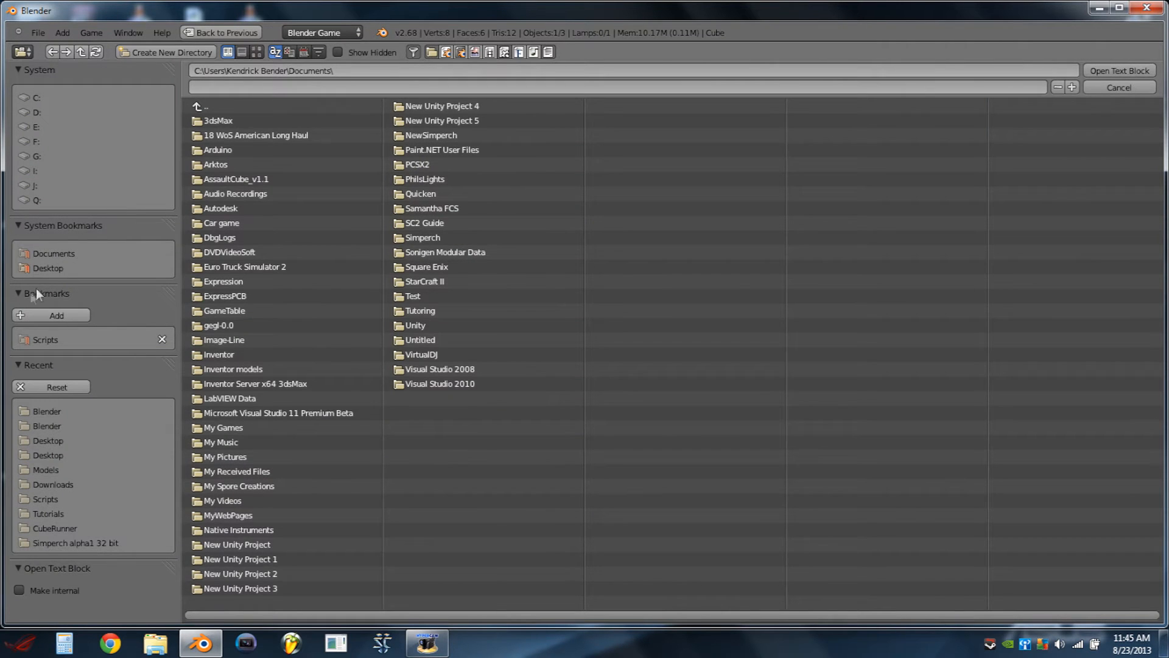
pyautogui.click(46, 411)
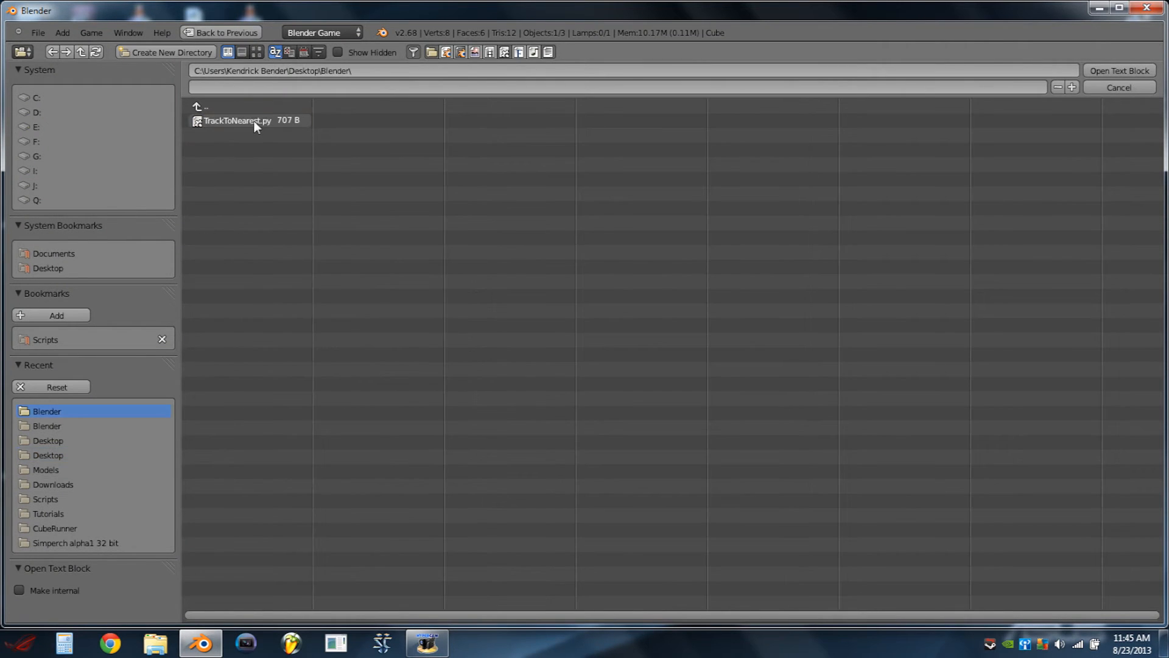
pyautogui.click(1118, 71)
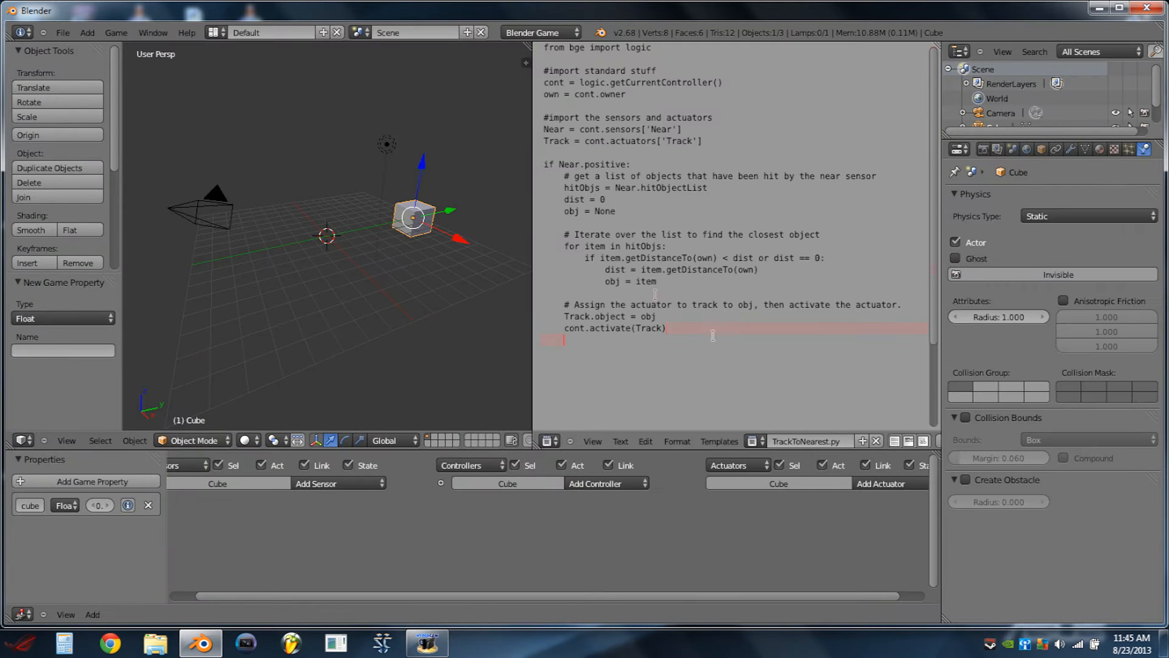
pyautogui.press('ctrl+a')
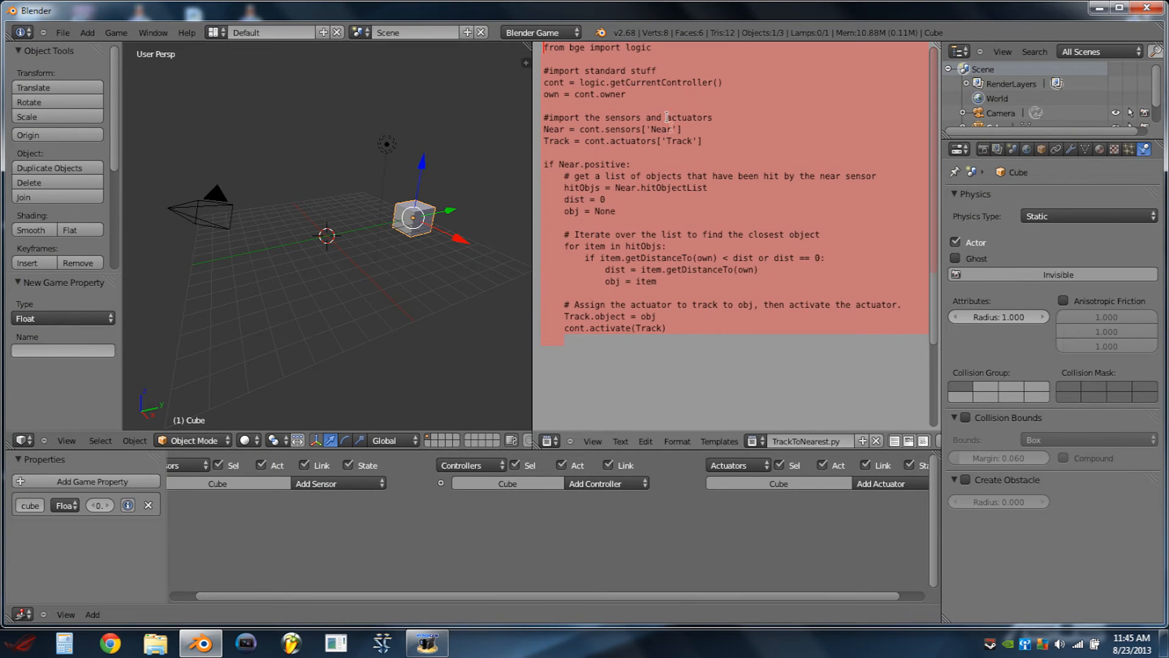
pyautogui.click(715, 345)
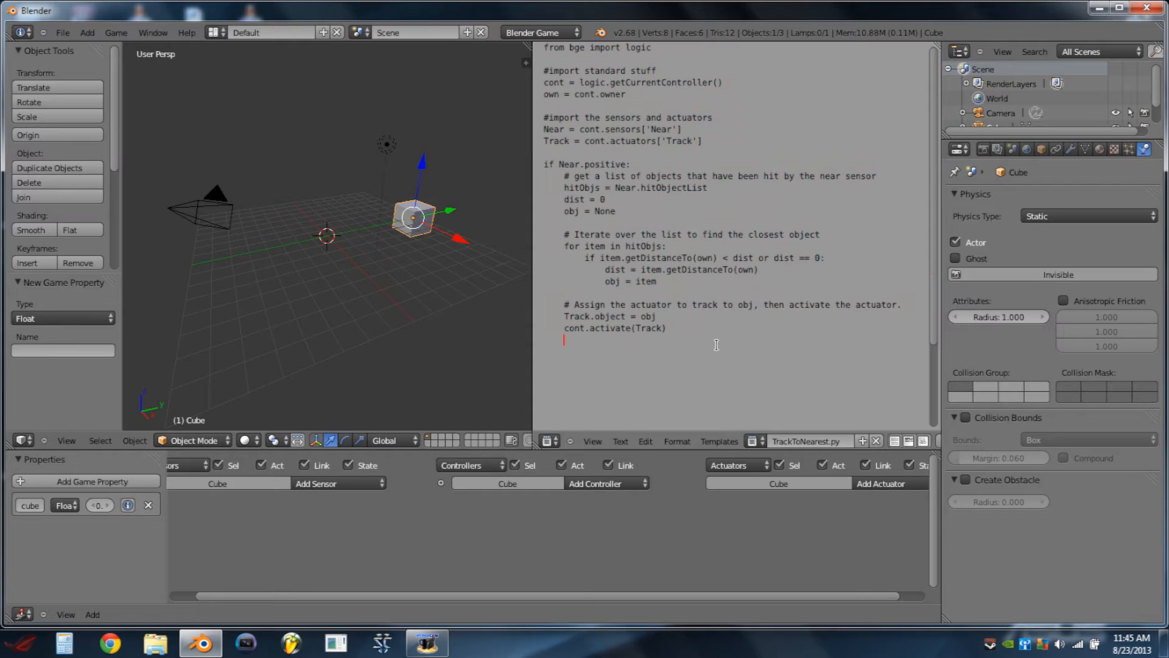
pyautogui.moveTo(427, 246)
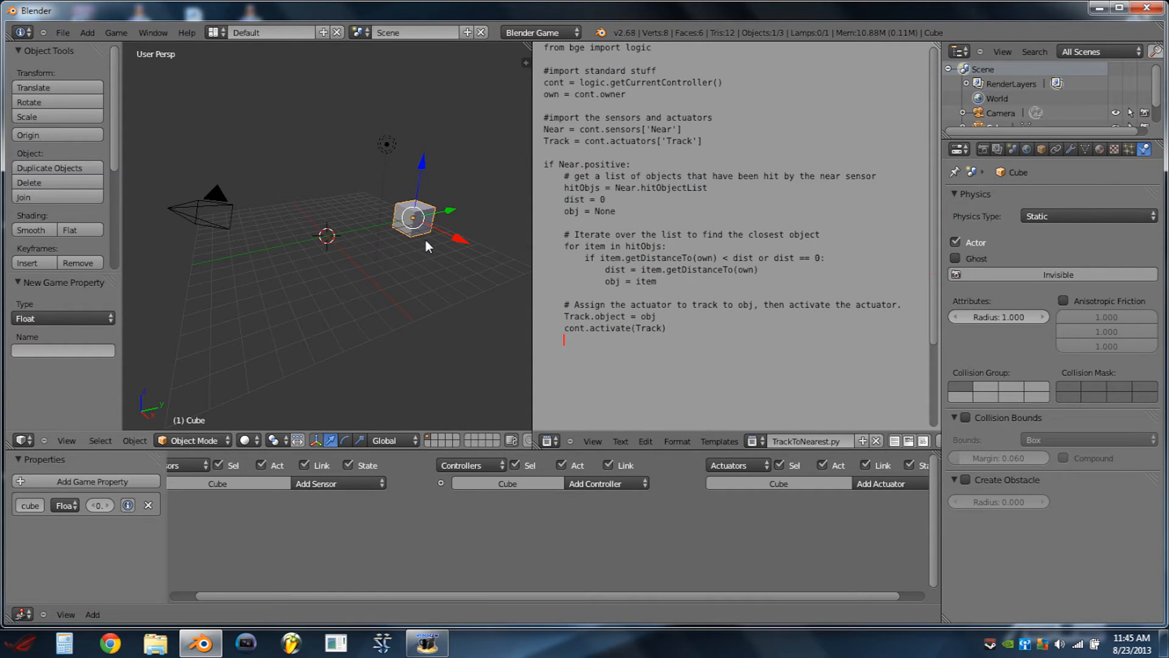
pyautogui.moveTo(423, 244)
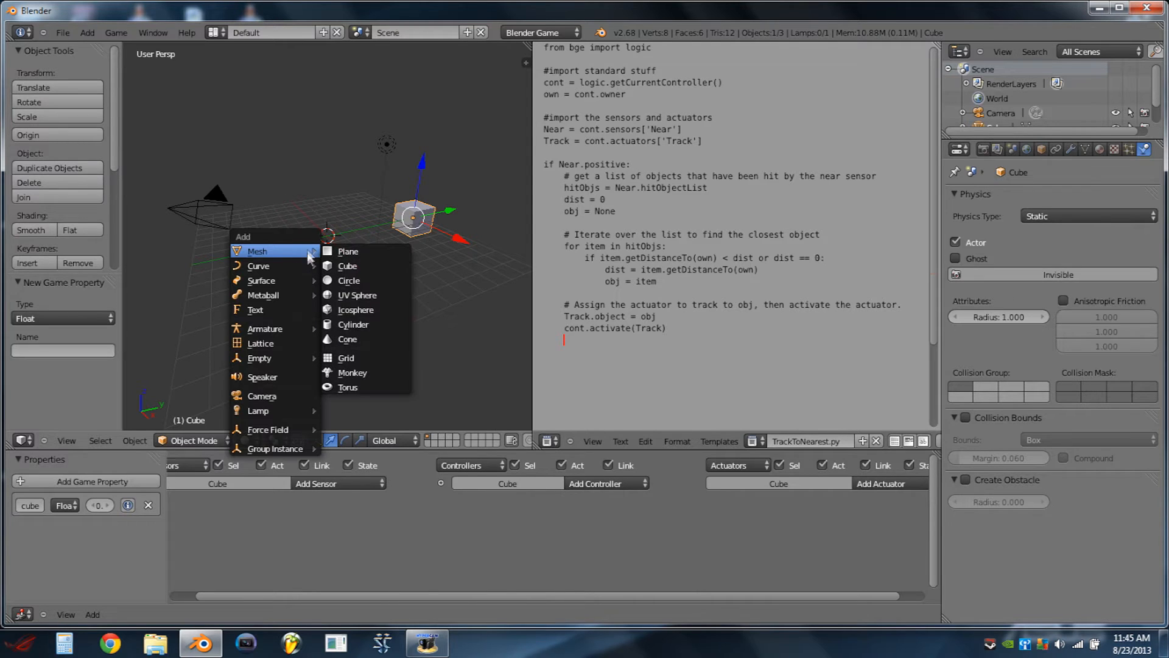
# Add a cone mesh, tip it onto its side and raise it to a height of 0.927
pyautogui.click(347, 339)
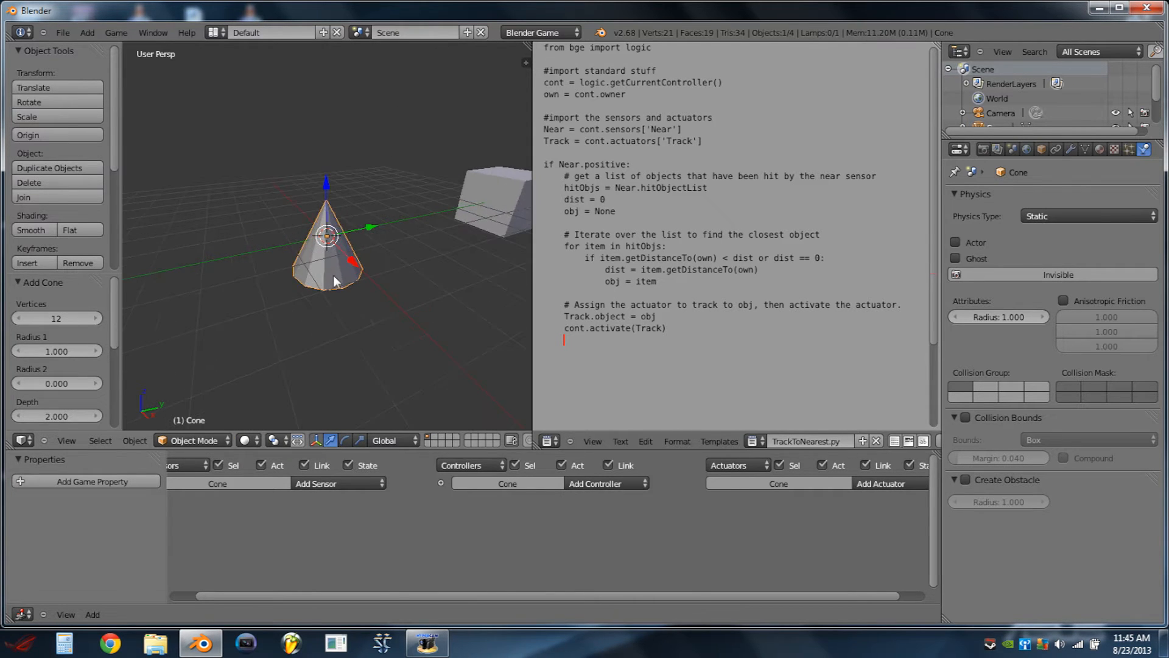
pyautogui.press('Tab')
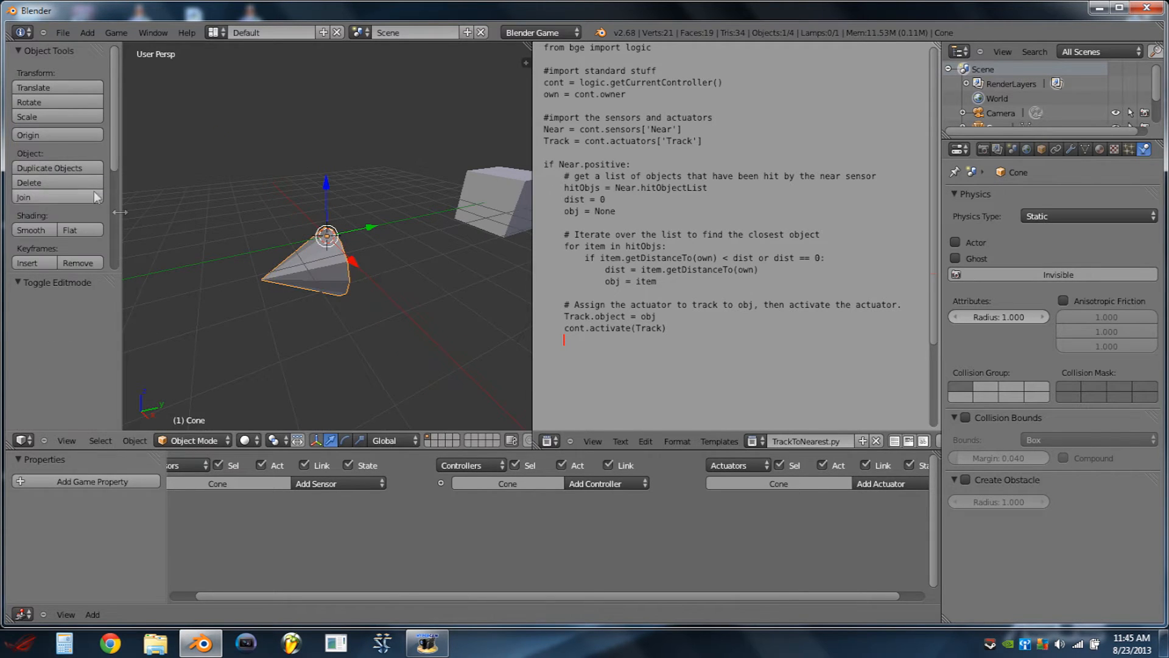
pyautogui.click(28, 135)
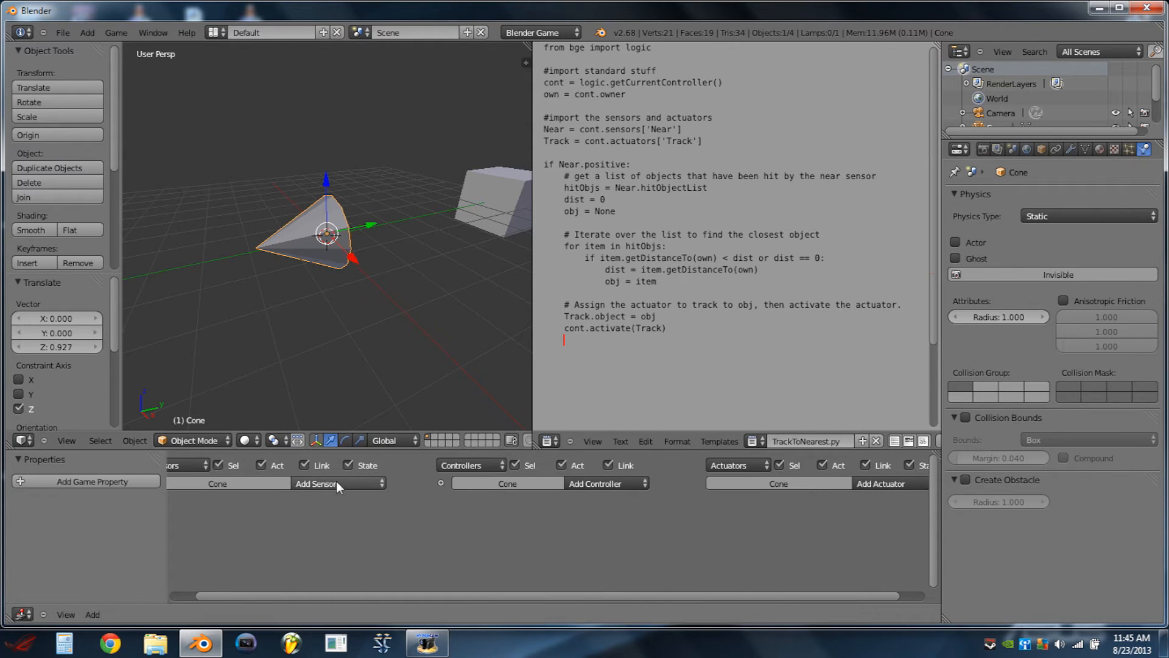
# Give the cone a Near sensor named Near detecting the cube property at distance 10
pyautogui.click(337, 483)
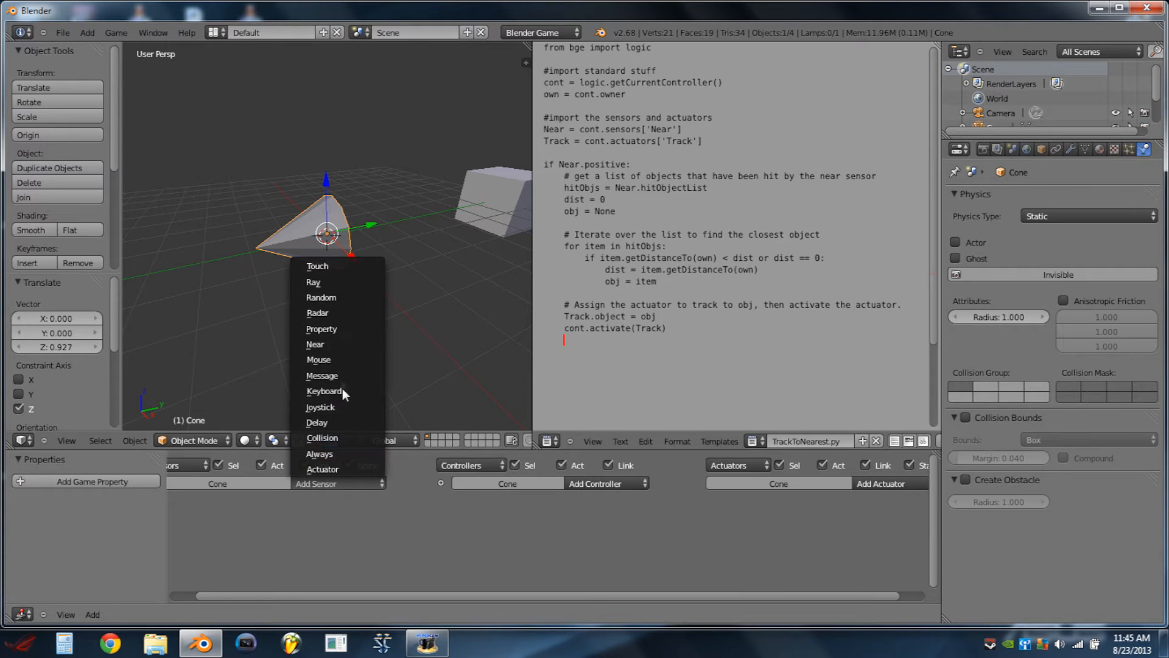
pyautogui.click(314, 343)
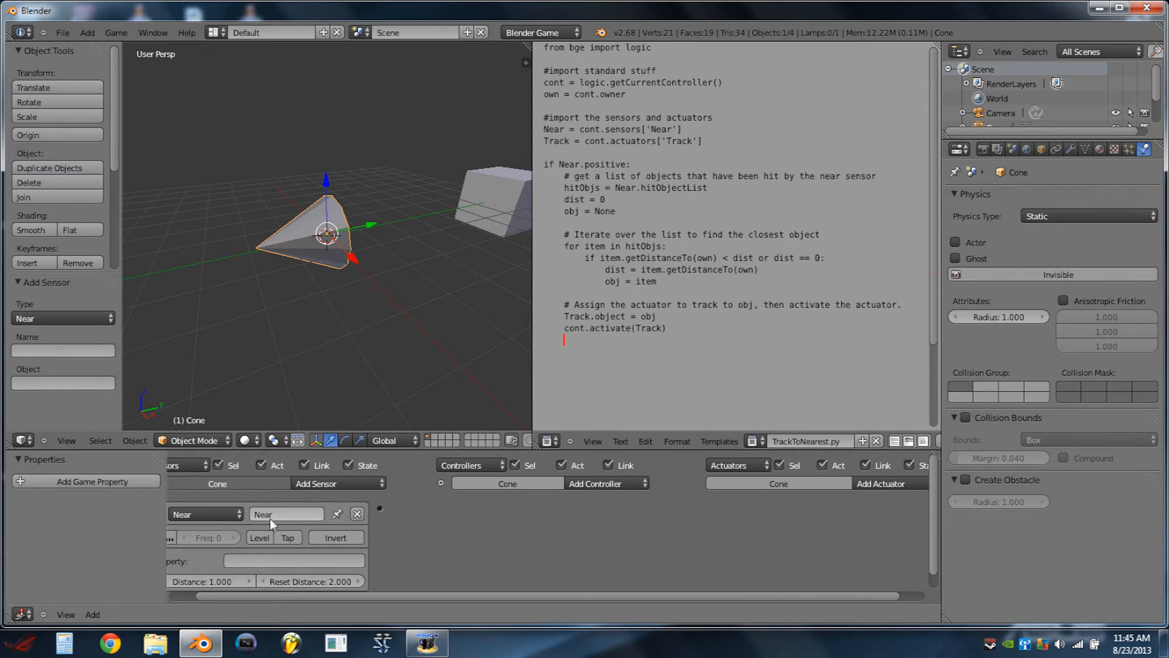
pyautogui.click(293, 560)
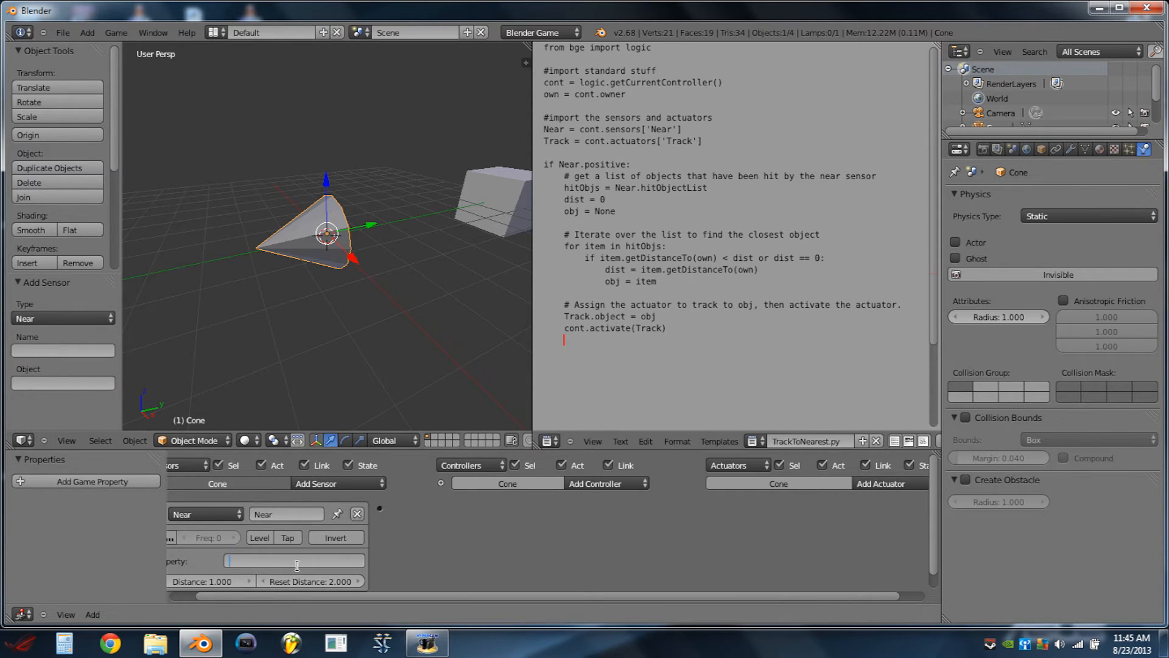
pyautogui.write('cube')
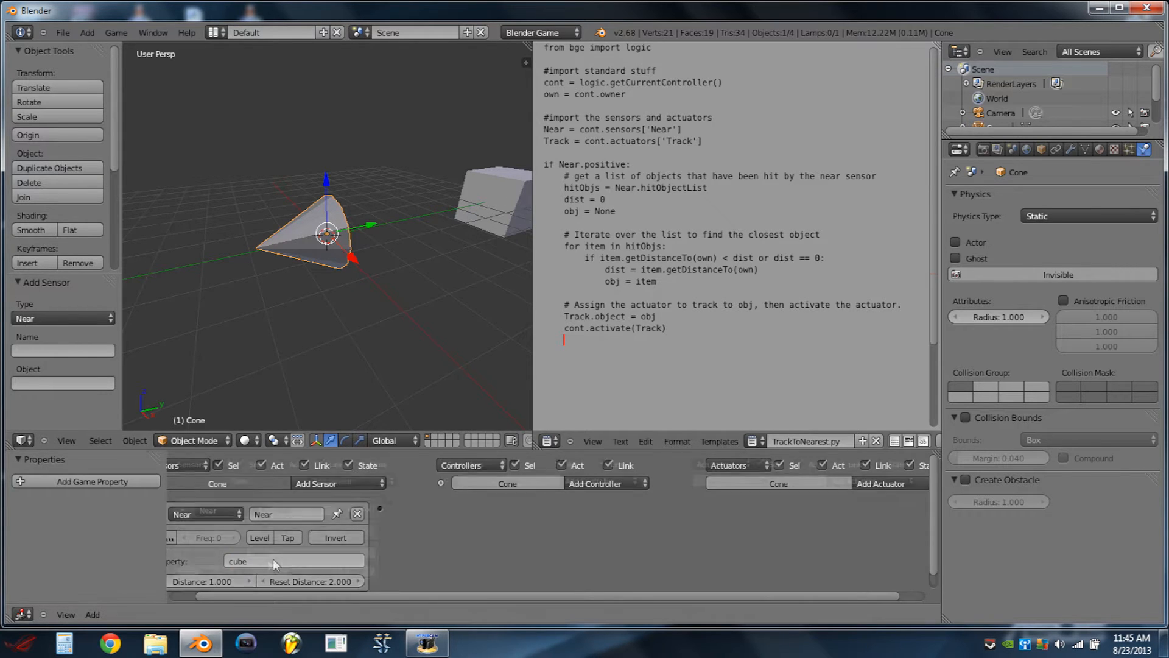
pyautogui.click(211, 580)
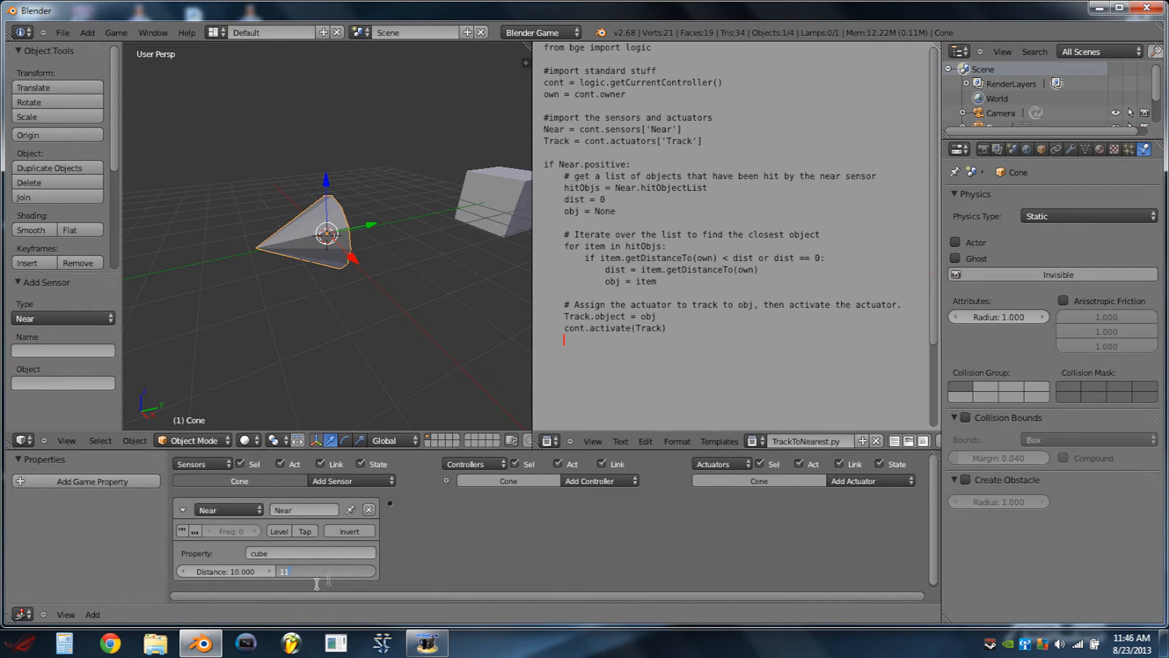
pyautogui.click(183, 509)
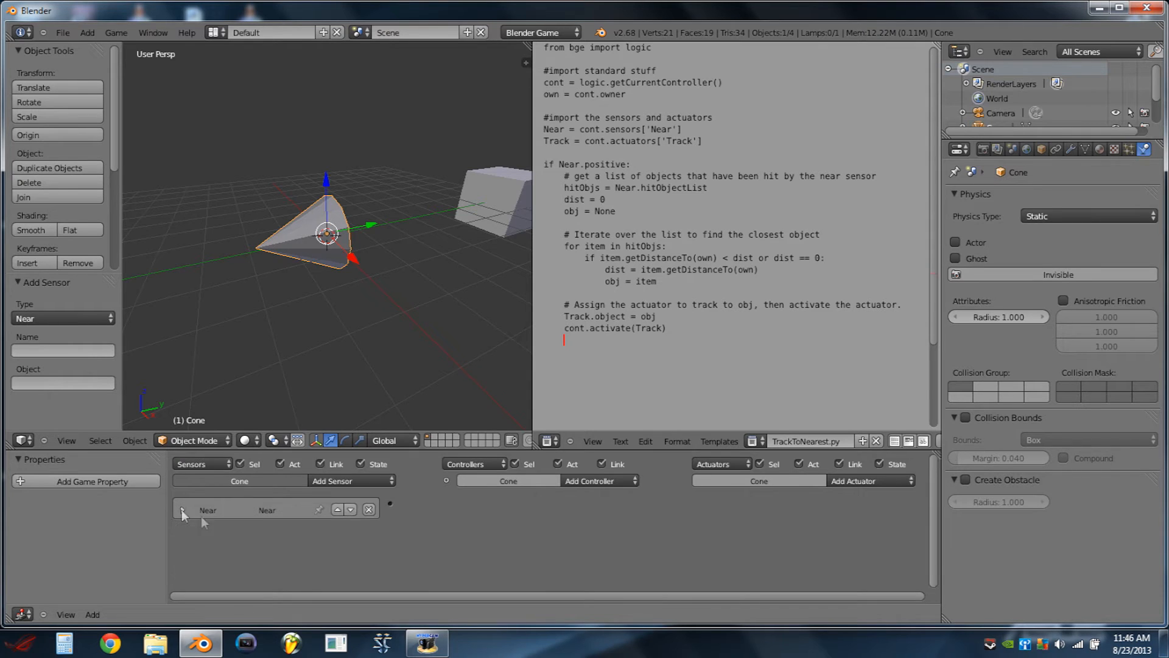
# Add a Python controller to the cone running TrackToNearest.py, linked to the Near sensor
pyautogui.click(590, 480)
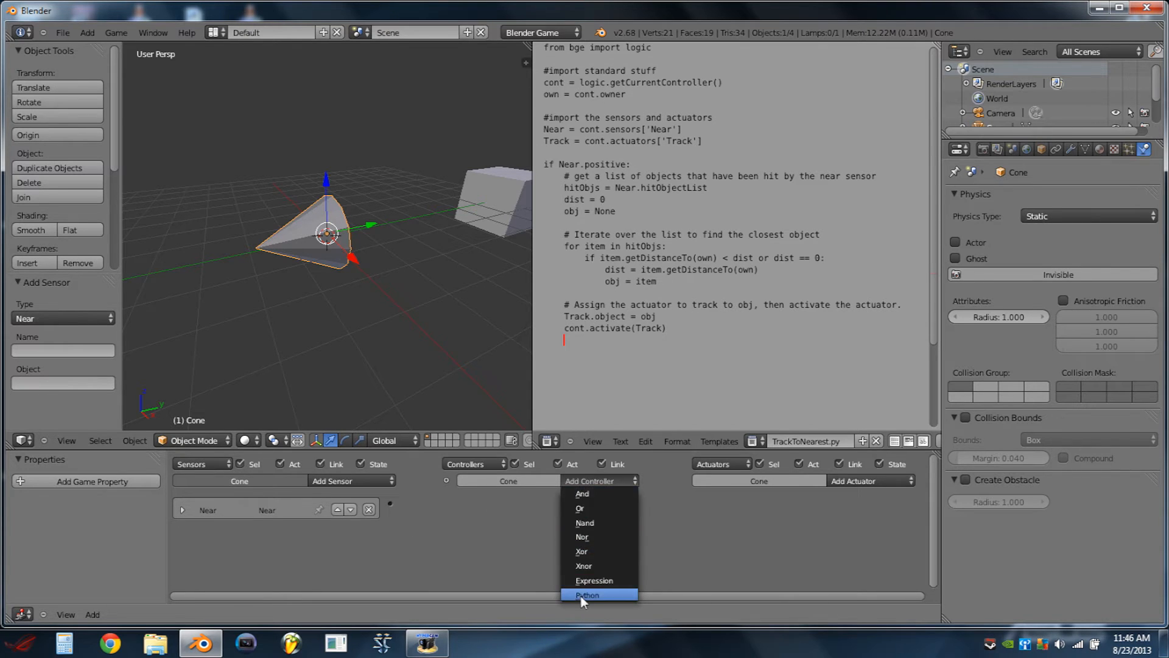
pyautogui.click(587, 595)
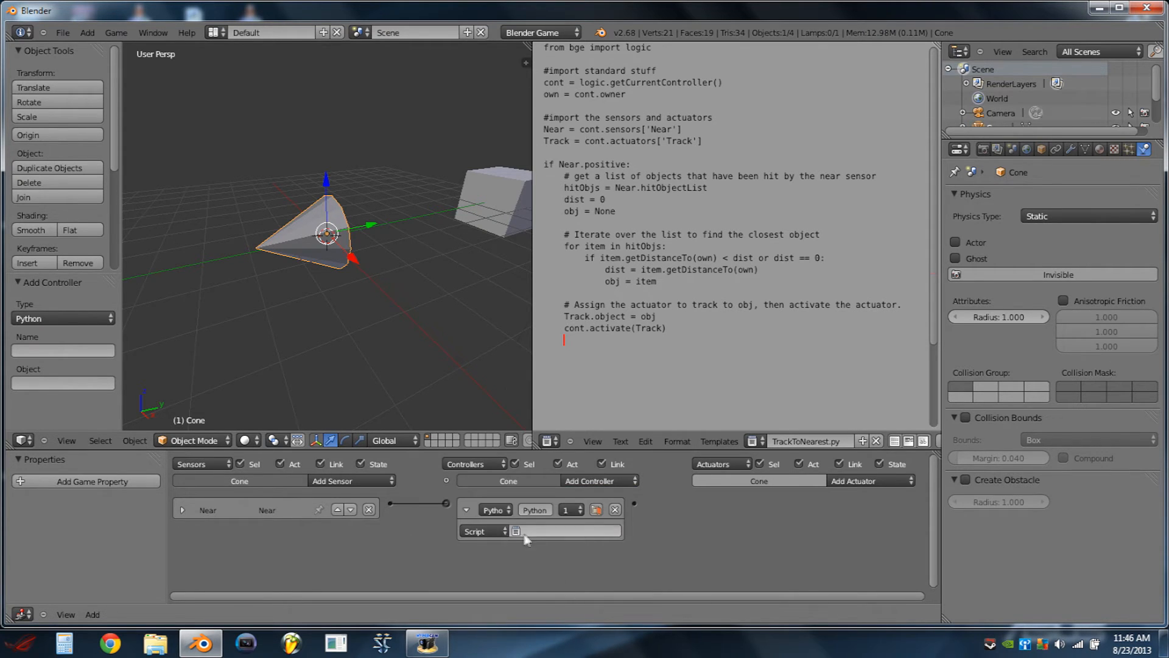
pyautogui.click(514, 530)
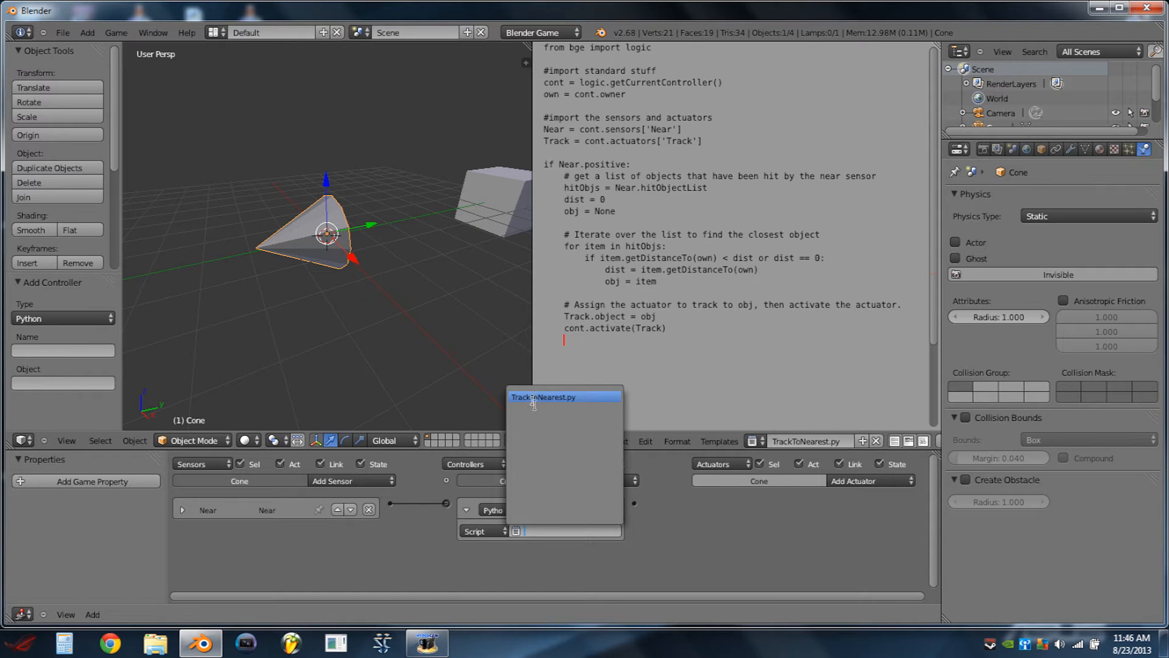
pyautogui.click(544, 395)
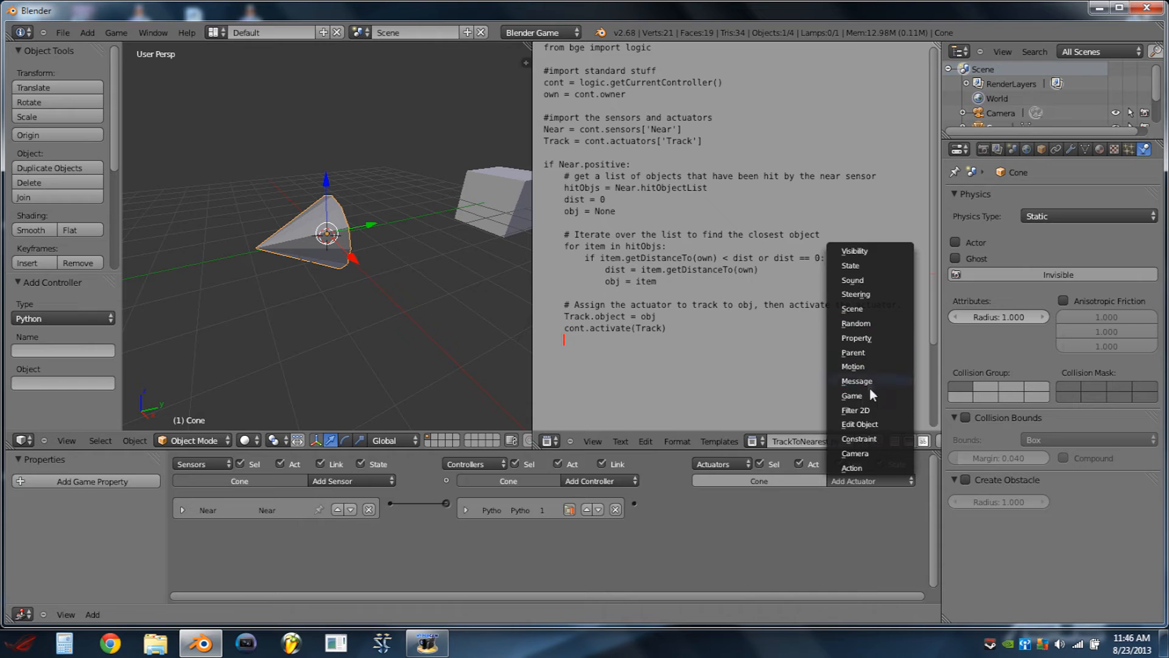
# Add an Edit Object actuator named Track set to Track To, linked to the Python controller
pyautogui.click(859, 424)
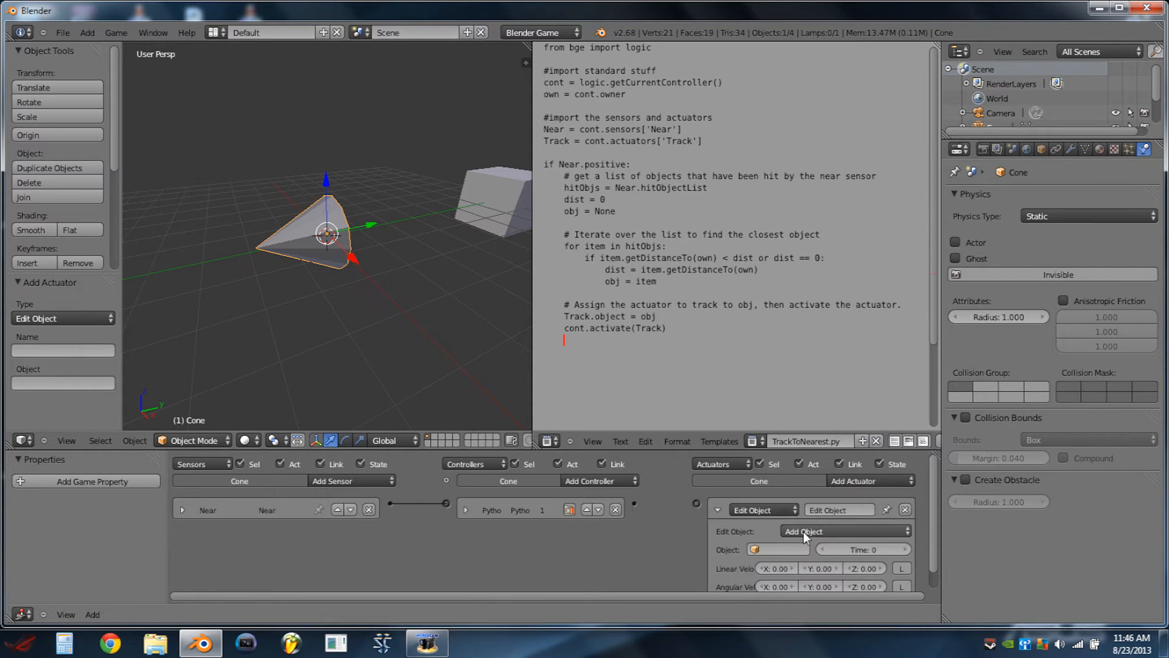
pyautogui.click(843, 531)
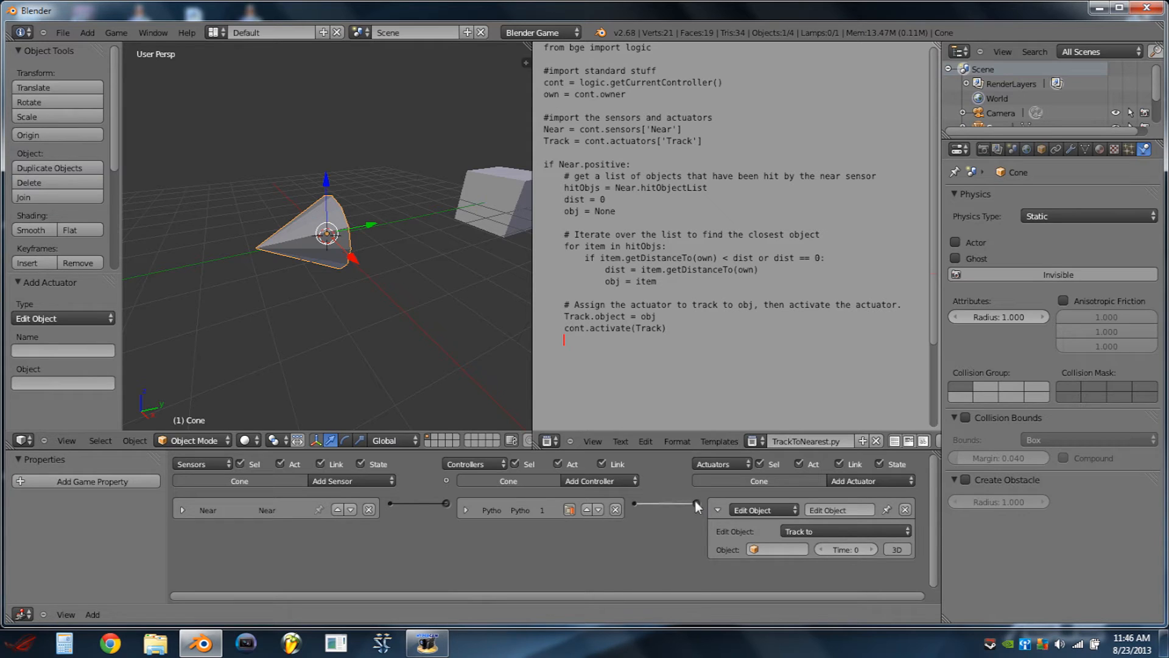
pyautogui.click(839, 510)
pyautogui.write('Track')
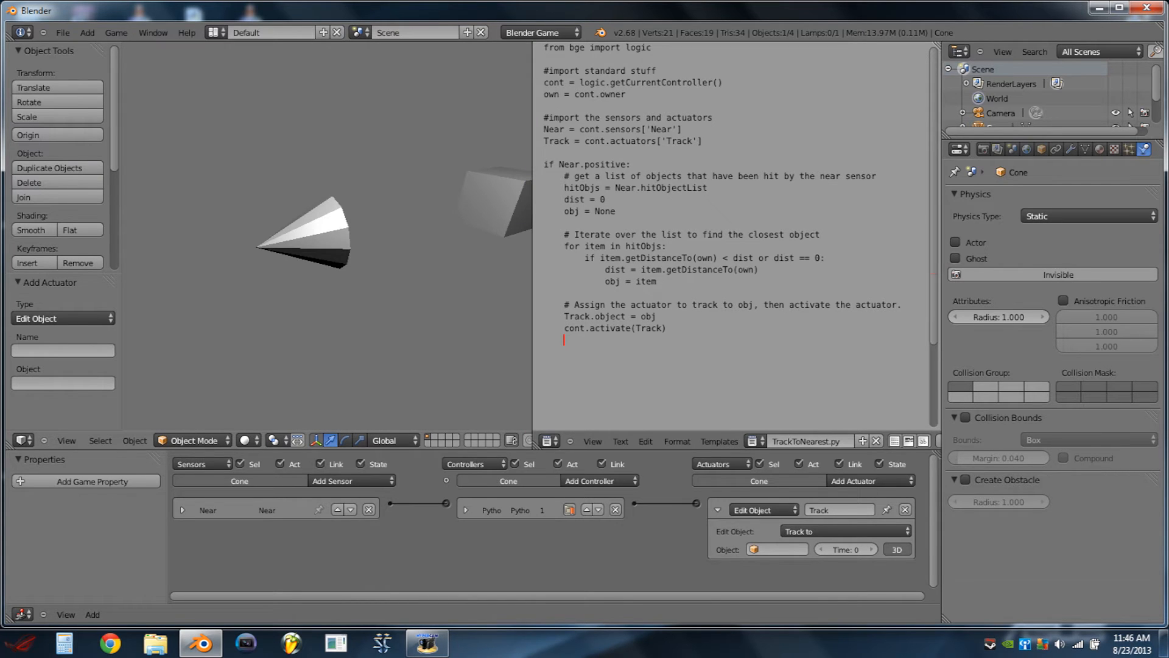
pyautogui.click(305, 238)
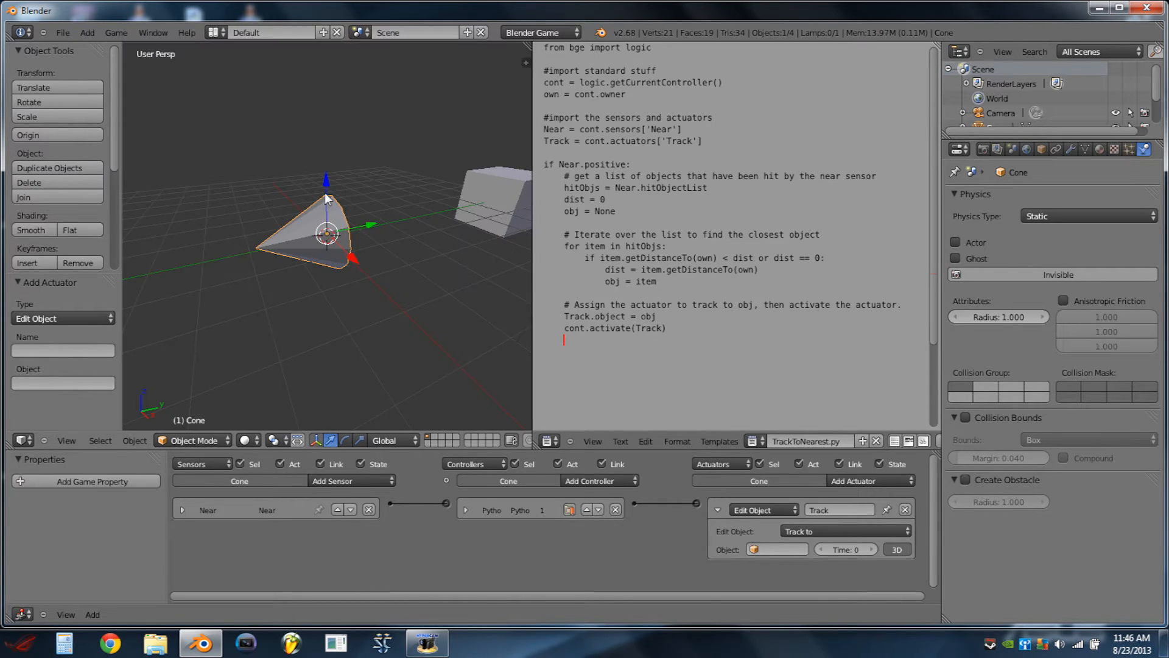
pyautogui.moveTo(1014, 148)
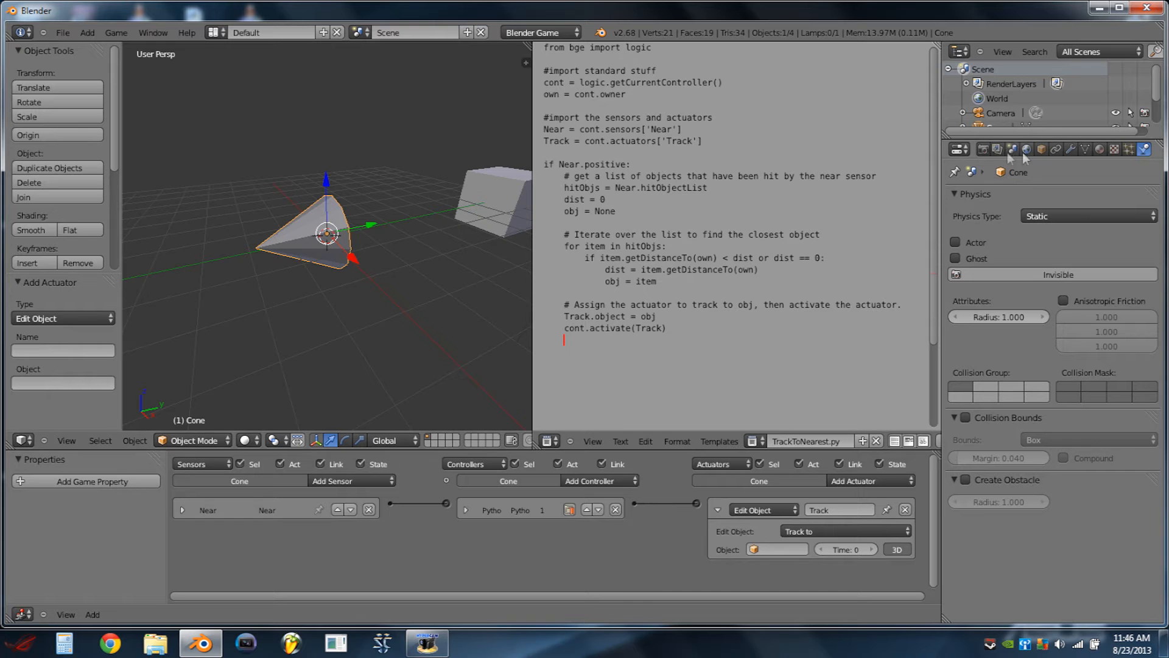
# Show the cone's object settings and set its tracking axis to +Y under Relations Extras
pyautogui.click(1041, 149)
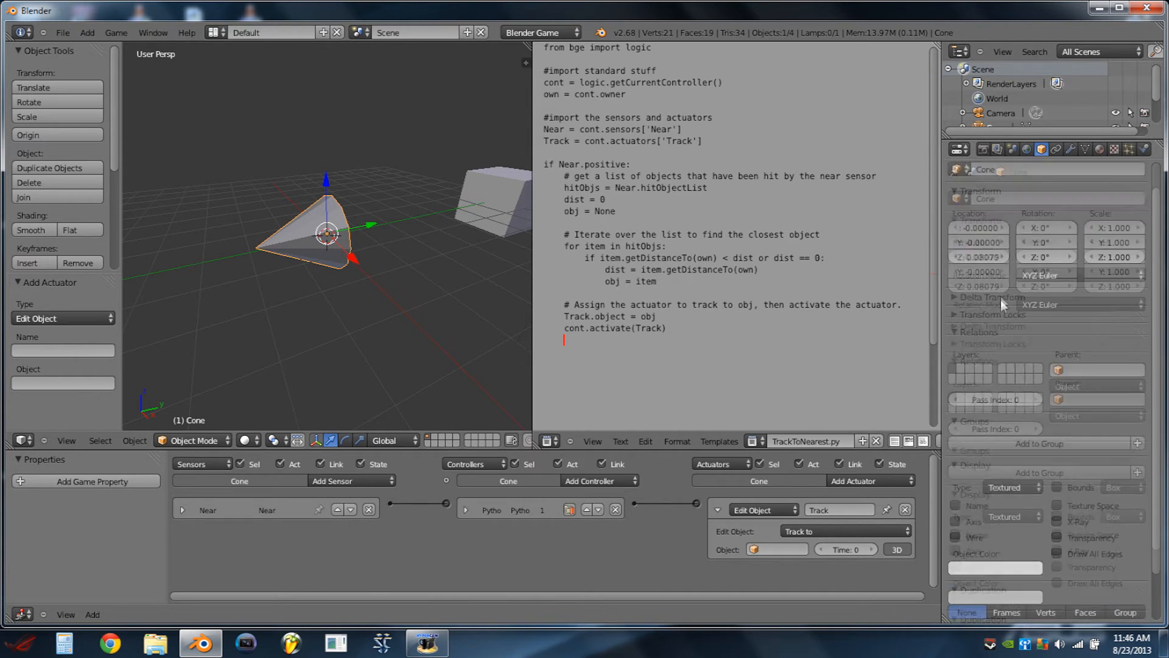
pyautogui.scroll(-3)
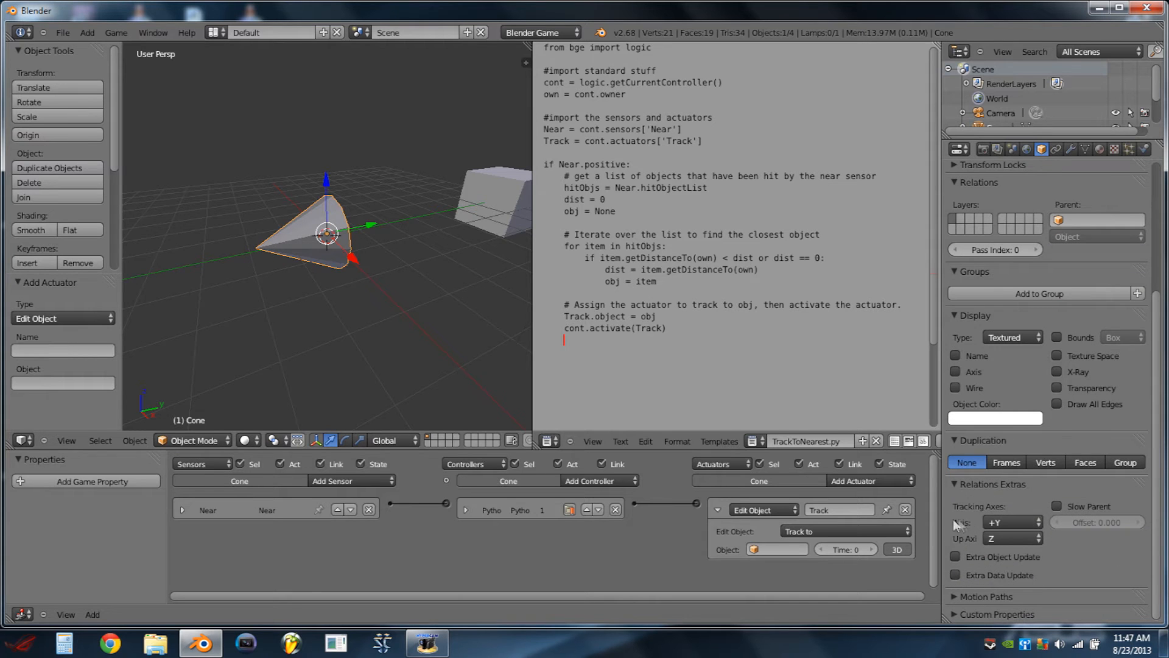
pyautogui.click(1011, 523)
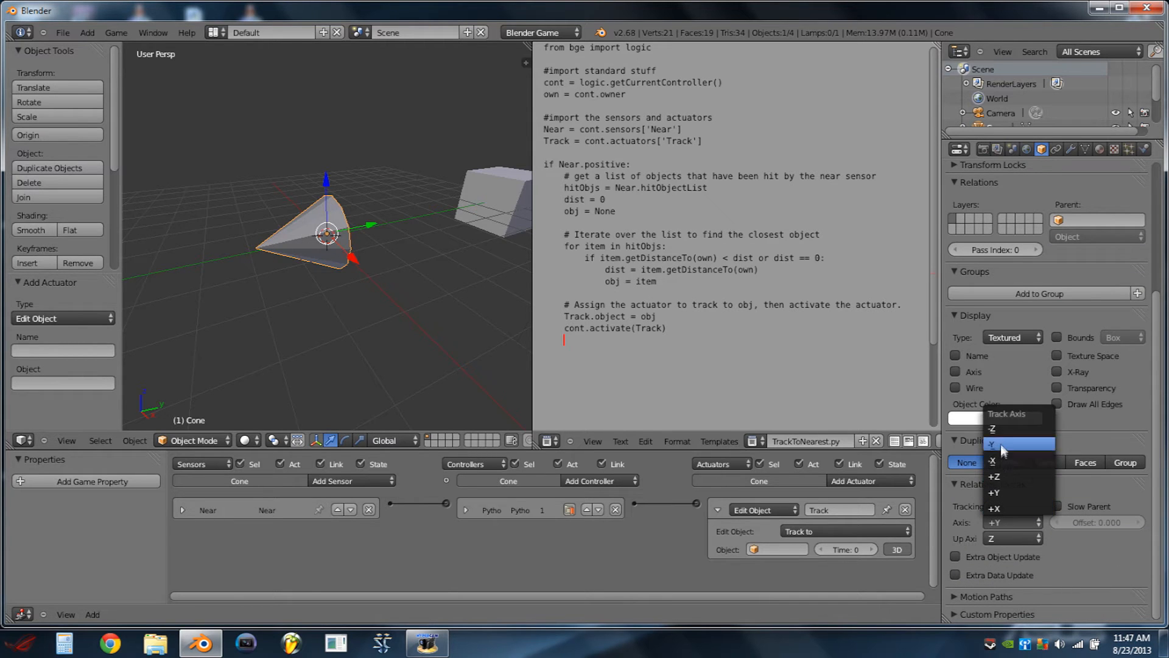
pyautogui.click(966, 461)
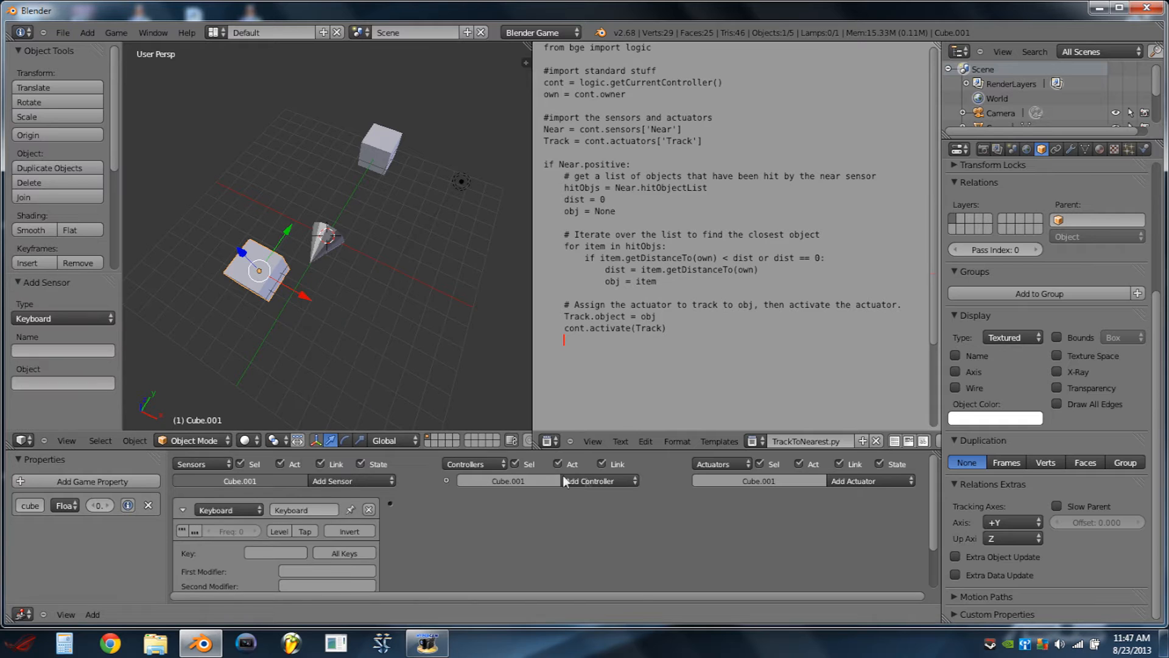
# Give Cube.001 an And controller and a Simple Motion actuator moving -0.20 on Y, linked together
pyautogui.click(589, 480)
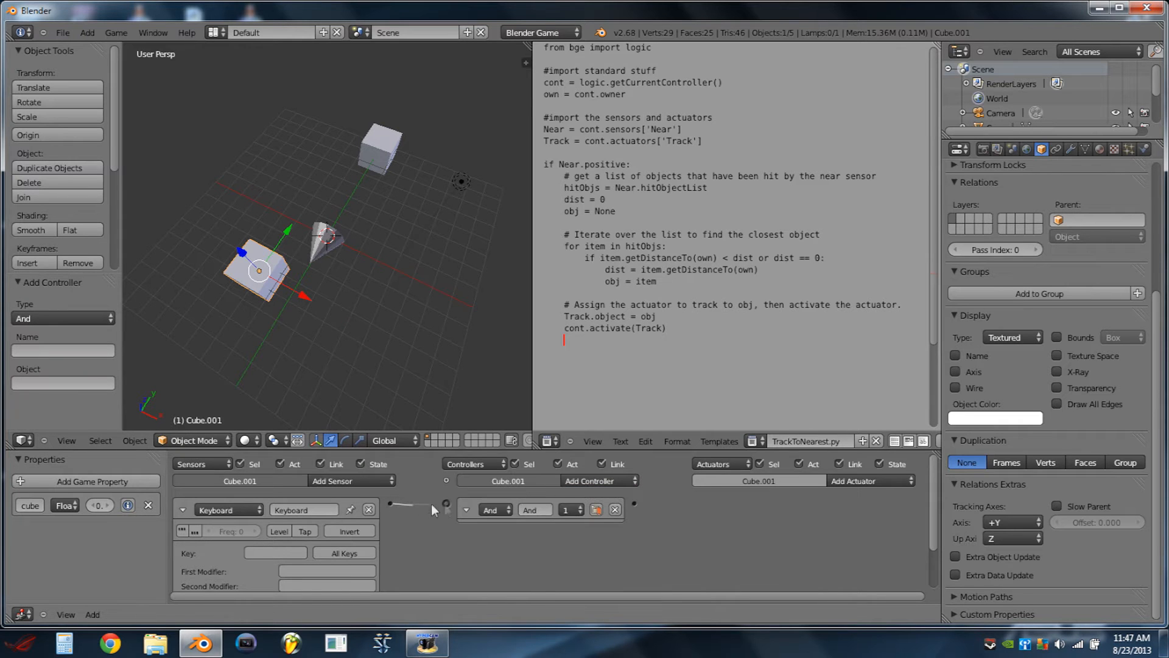
pyautogui.click(274, 553)
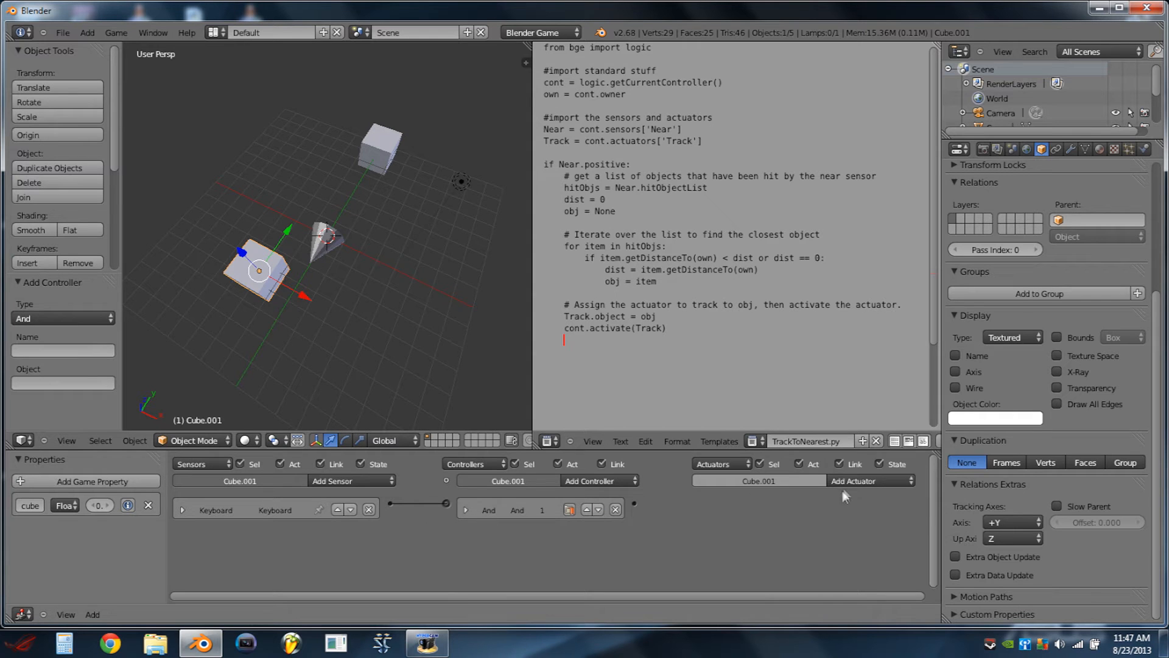
pyautogui.click(852, 480)
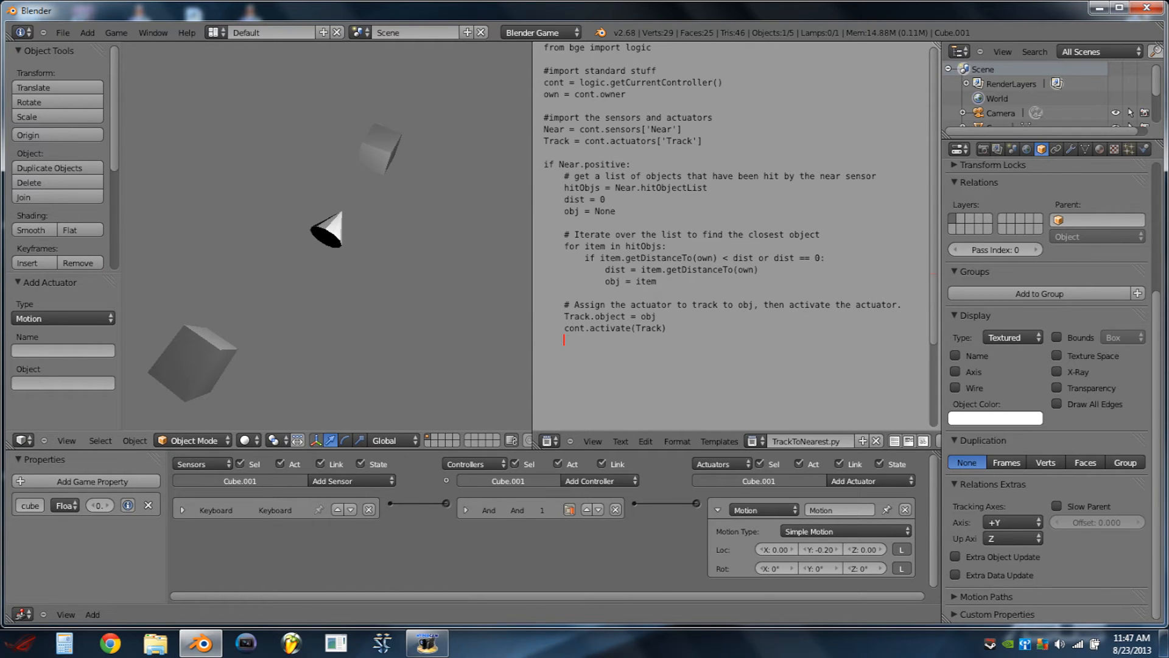
pyautogui.click(261, 271)
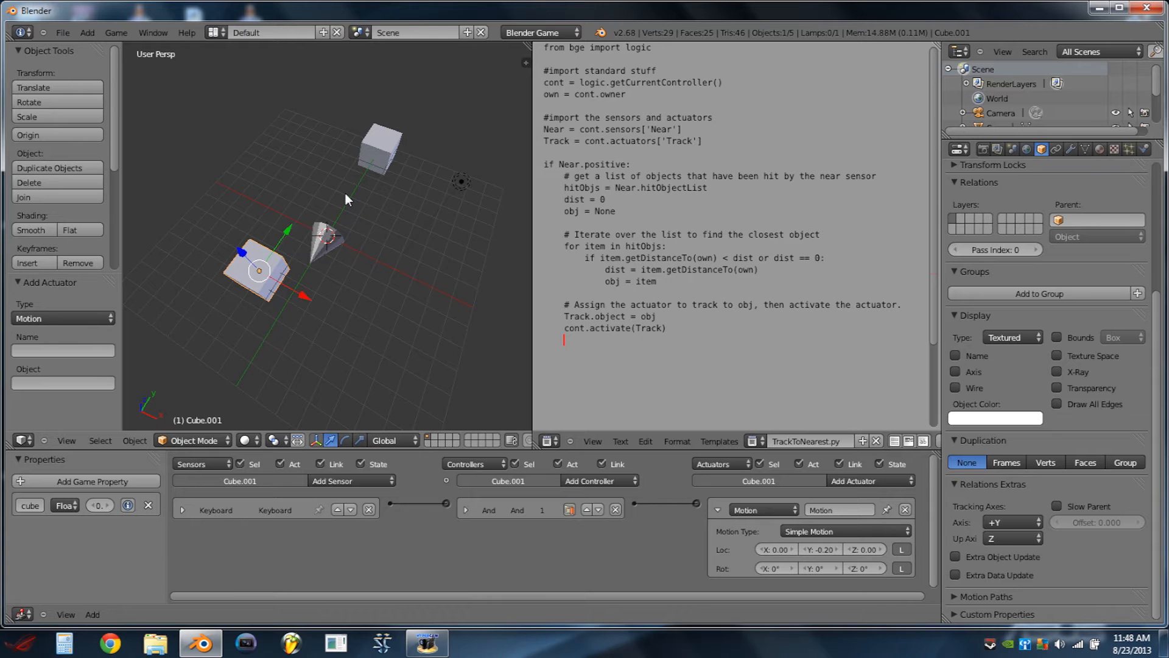
pyautogui.moveTo(470, 277)
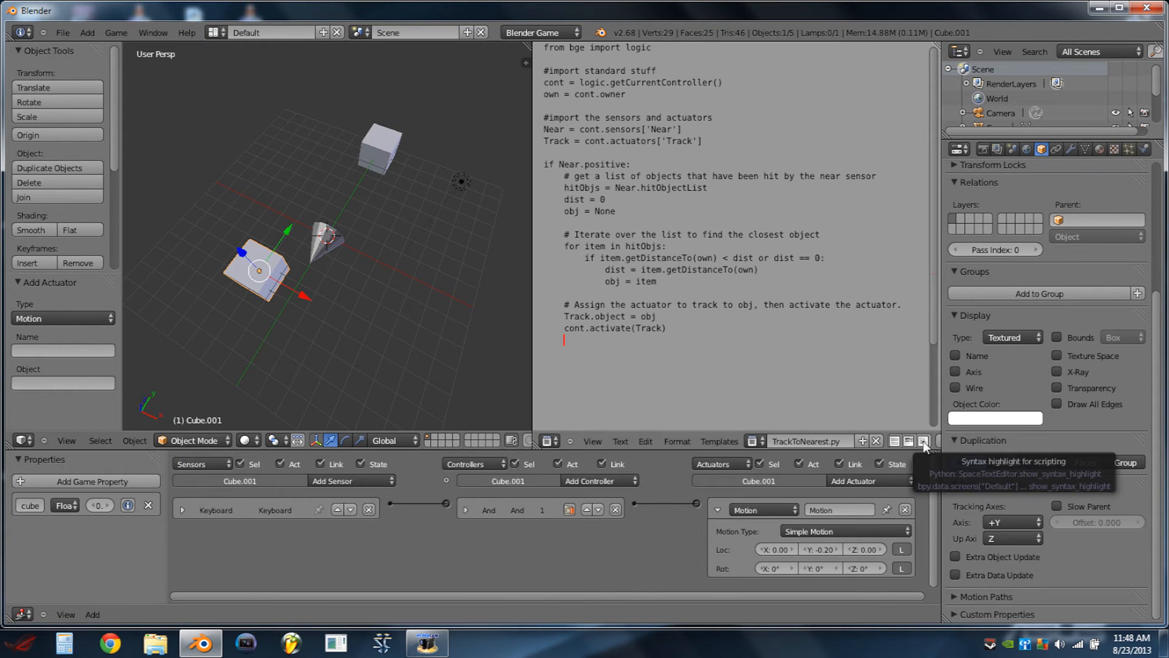
# Turn on syntax highlighting, point out the controller and owner lines, then select the cone to show its logic bricks
pyautogui.click(923, 441)
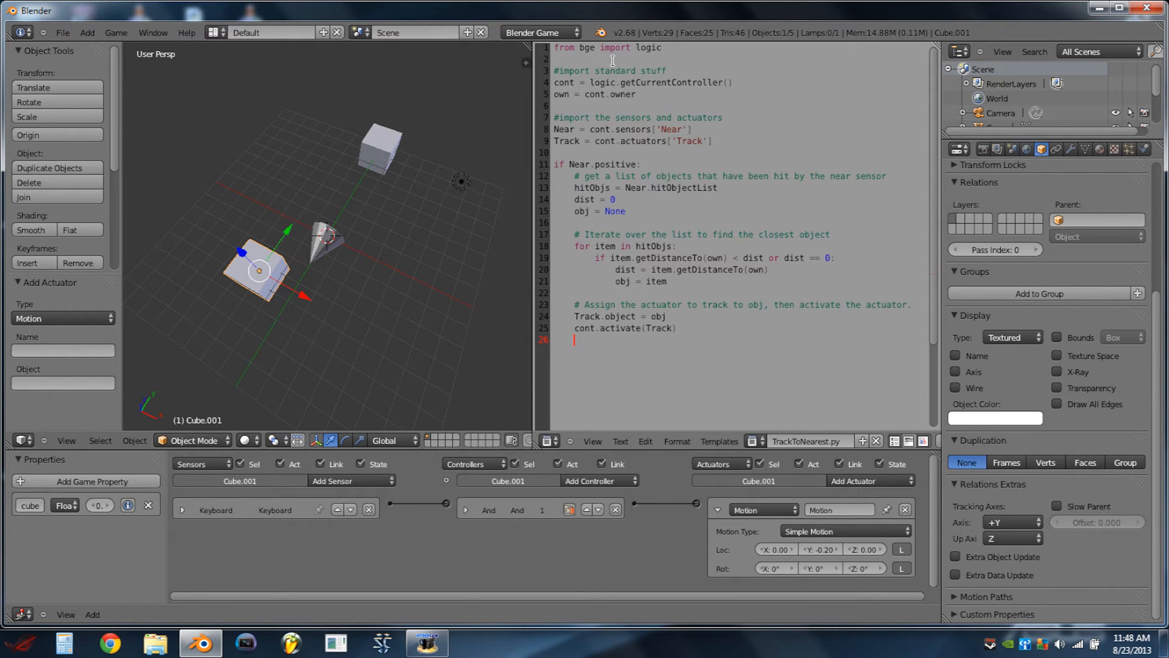
pyautogui.click(639, 94)
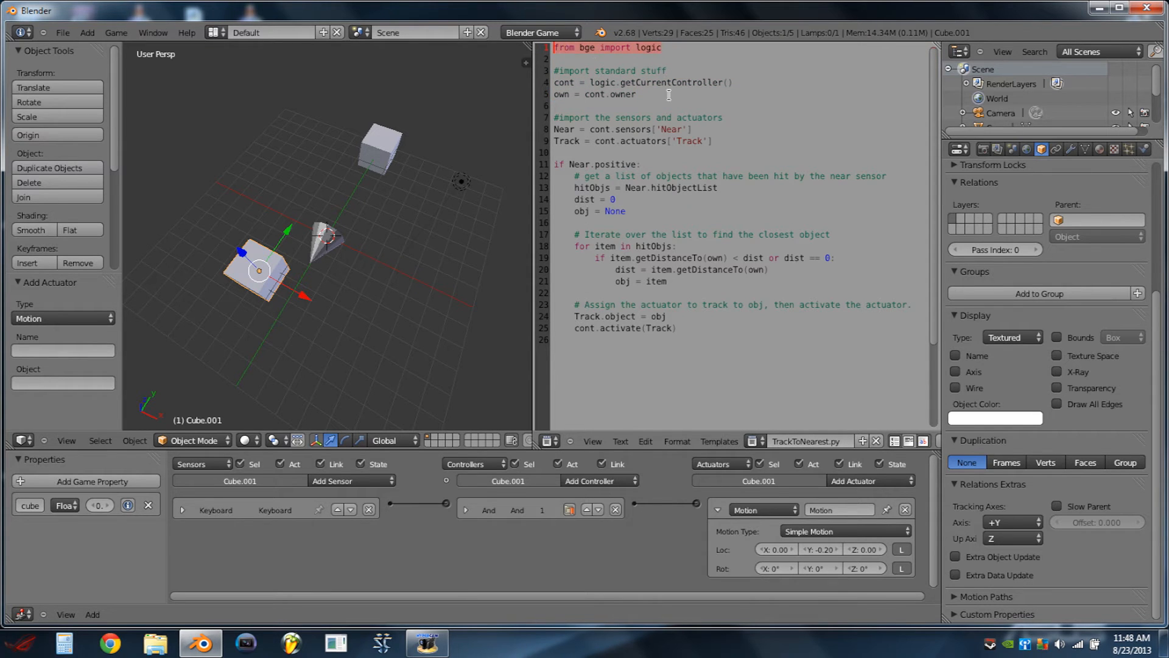
pyautogui.click(635, 94)
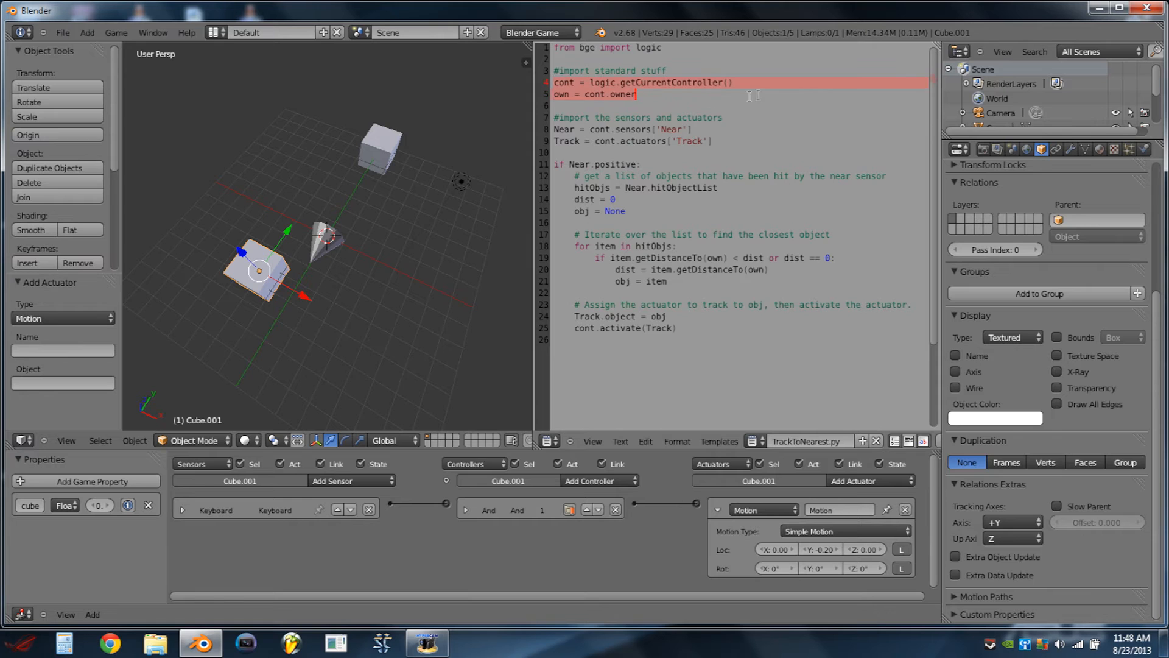
pyautogui.click(326, 238)
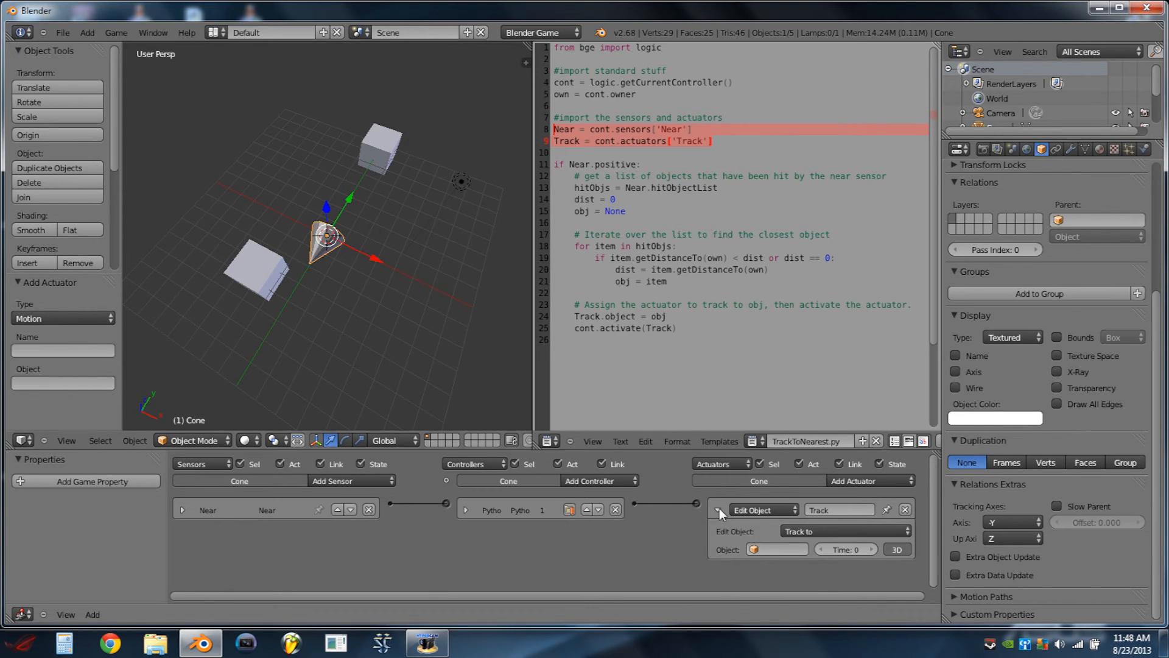
# Collapse the cone's Track actuator and walk through the dist = 0, obj = None and hitObjs loop lines
pyautogui.click(715, 510)
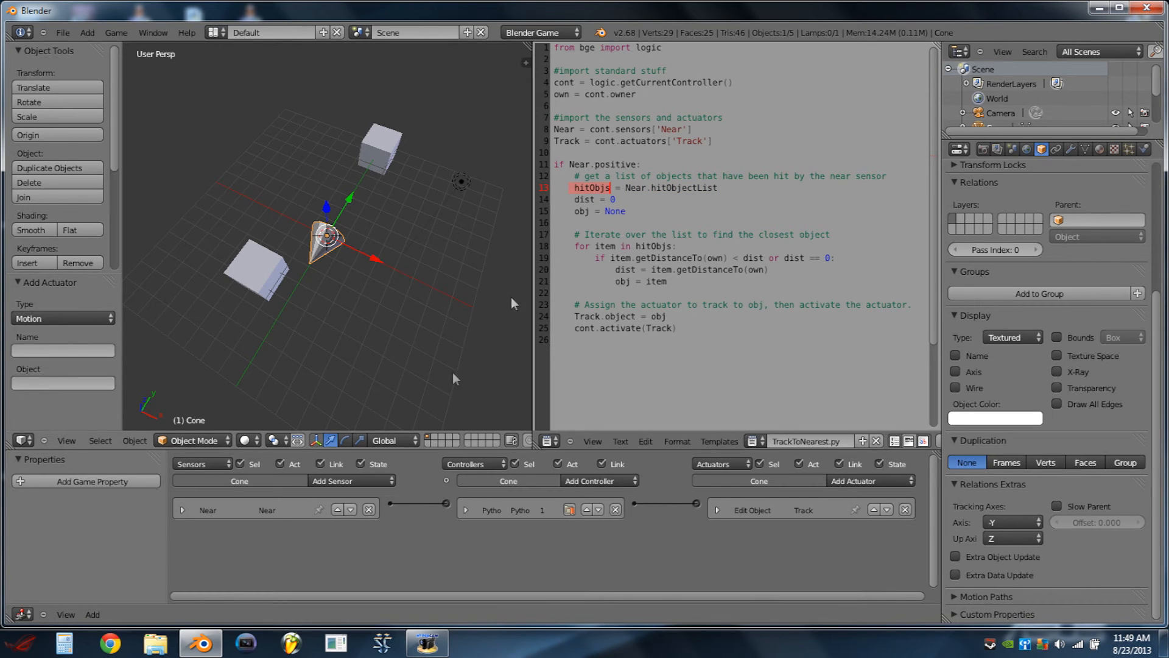
pyautogui.moveTo(656, 211)
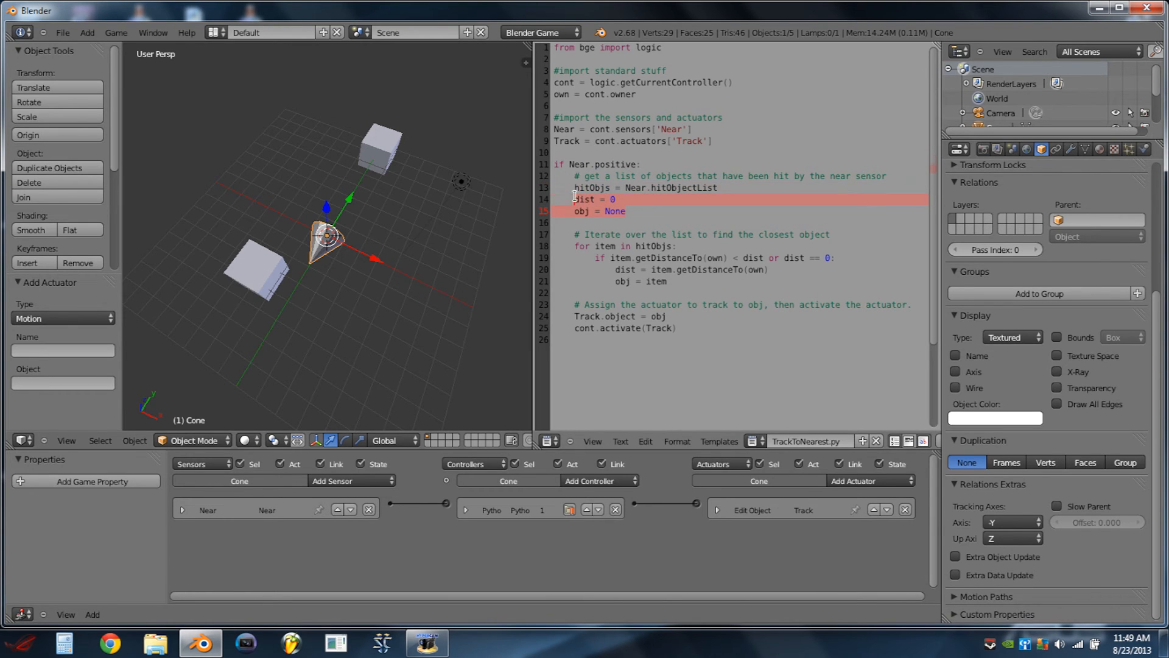
pyautogui.click(612, 198)
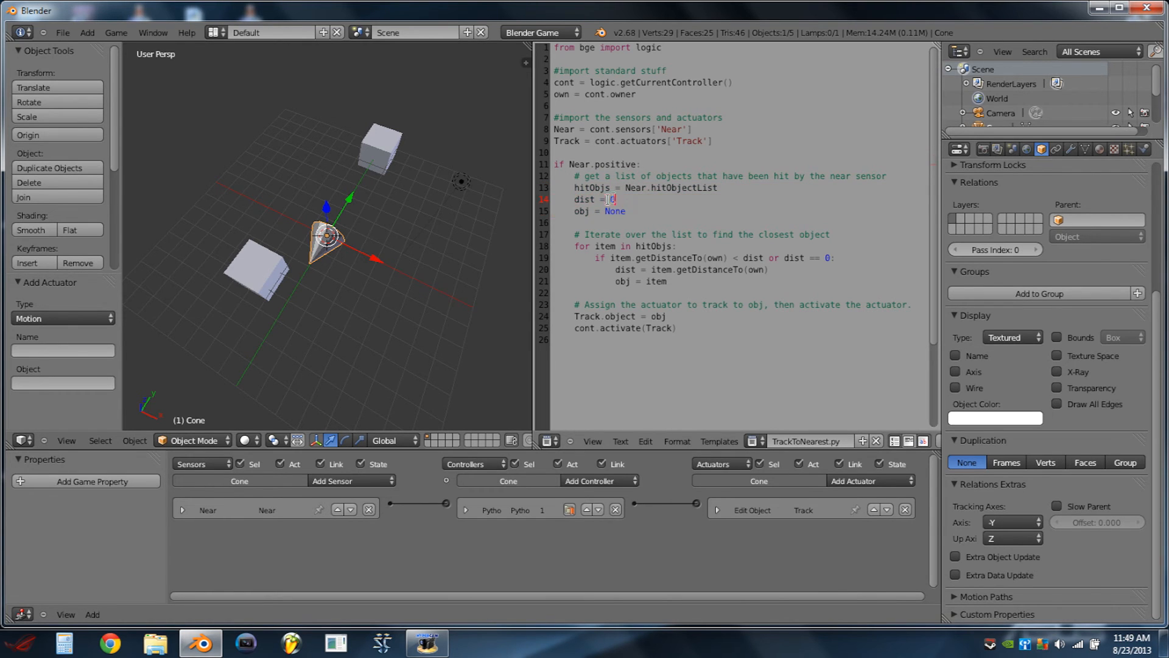
pyautogui.click(637, 210)
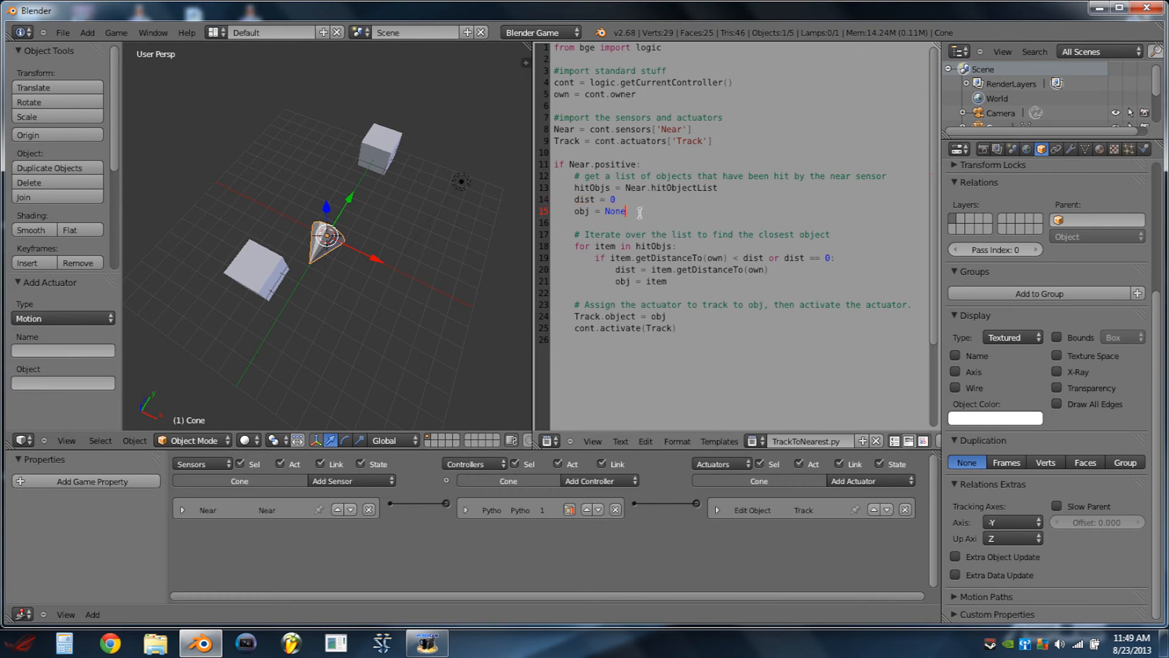
pyautogui.doubleClick(596, 210)
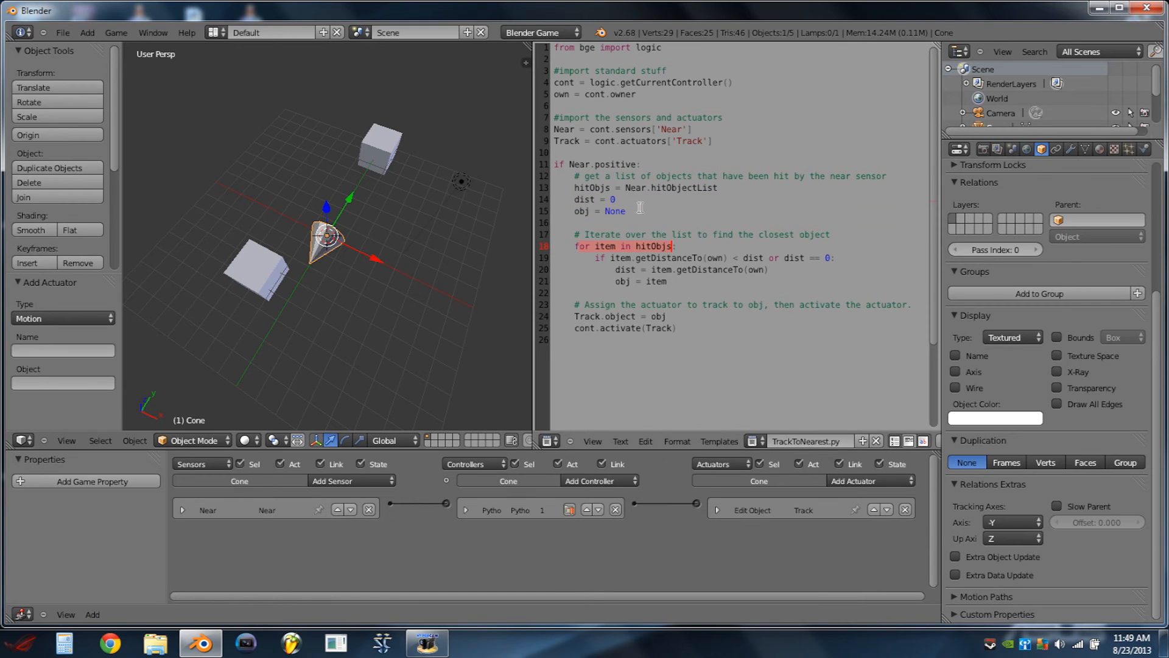
# Select the far Cube so the logic editor shows it has only its cube property, no bricks
pyautogui.click(261, 268)
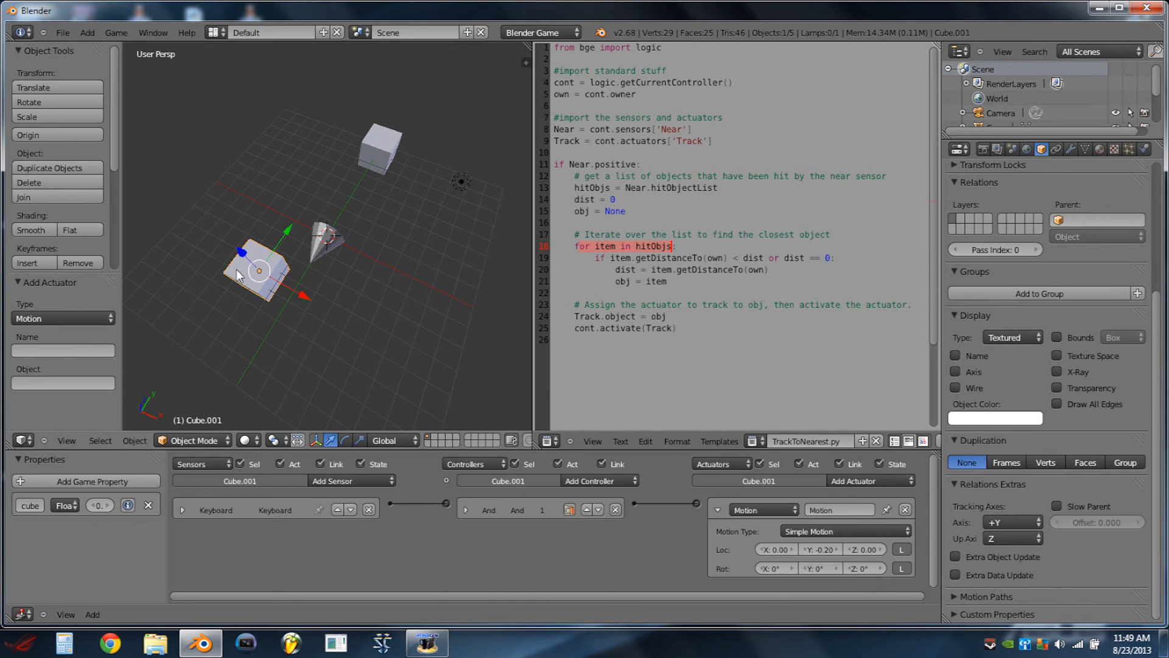
pyautogui.moveTo(394, 267)
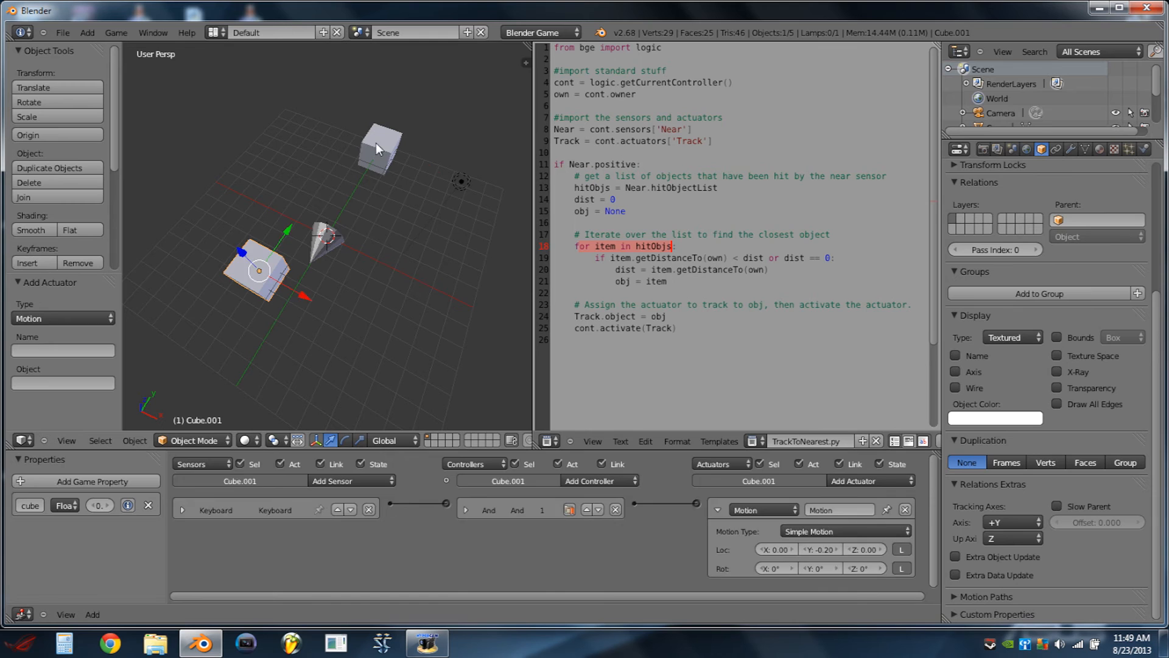
pyautogui.click(380, 145)
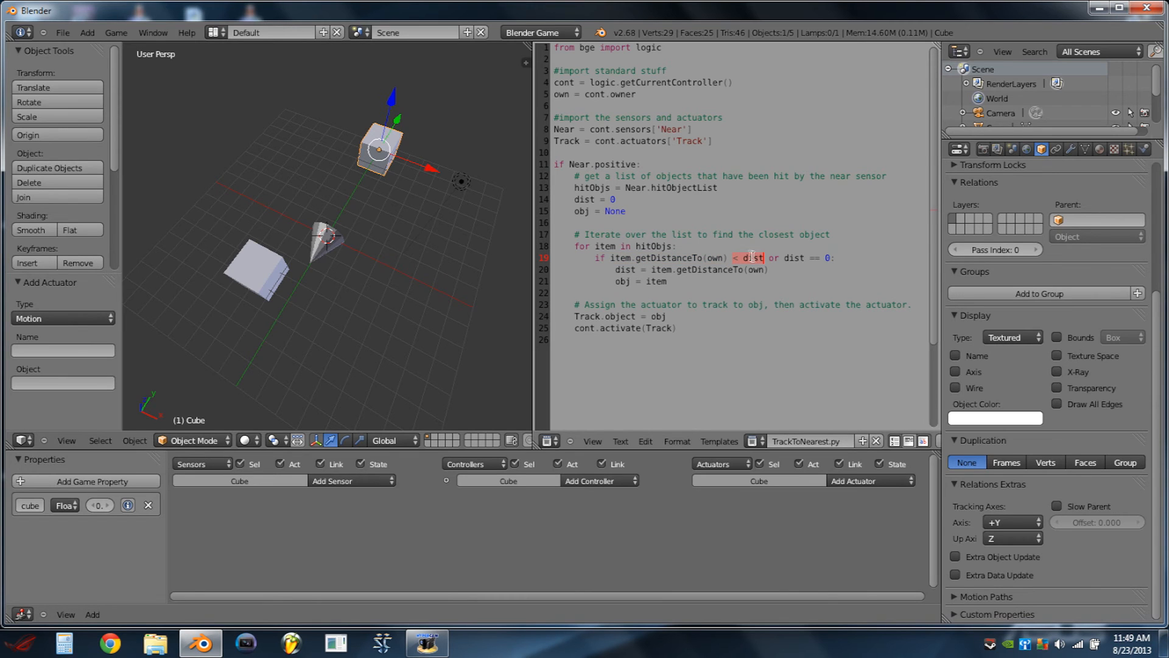
pyautogui.moveTo(380, 187)
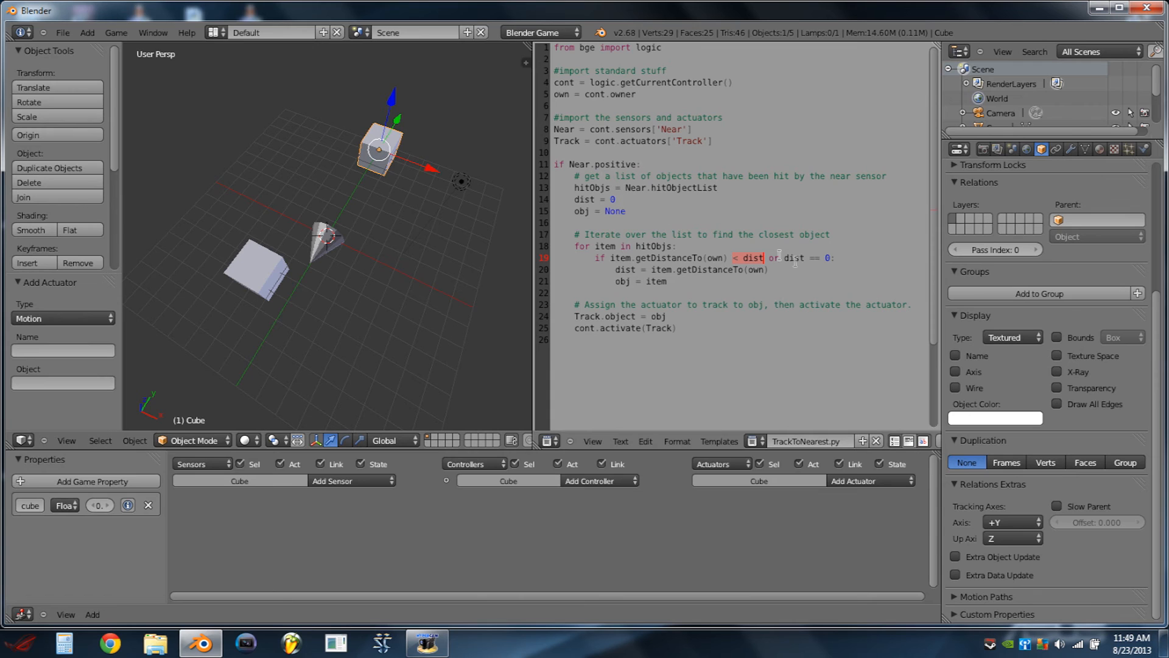
# Walk through the loop body: the dist == 0 check, the dist update and the obj = item assignment
pyautogui.click(822, 258)
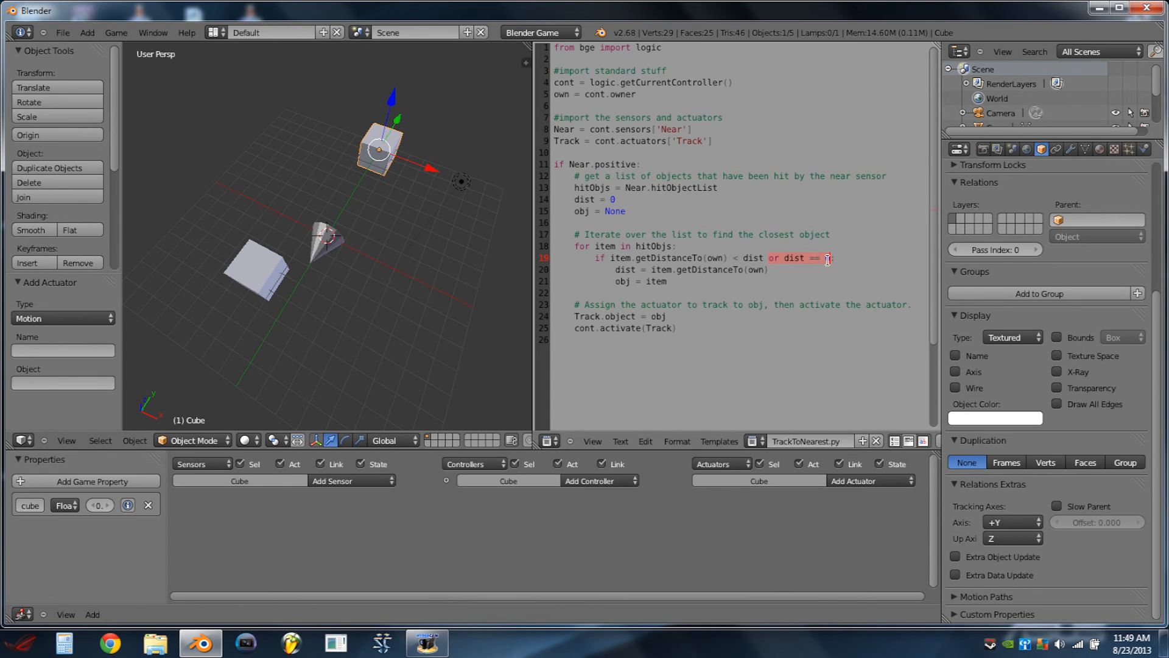
pyautogui.click(768, 269)
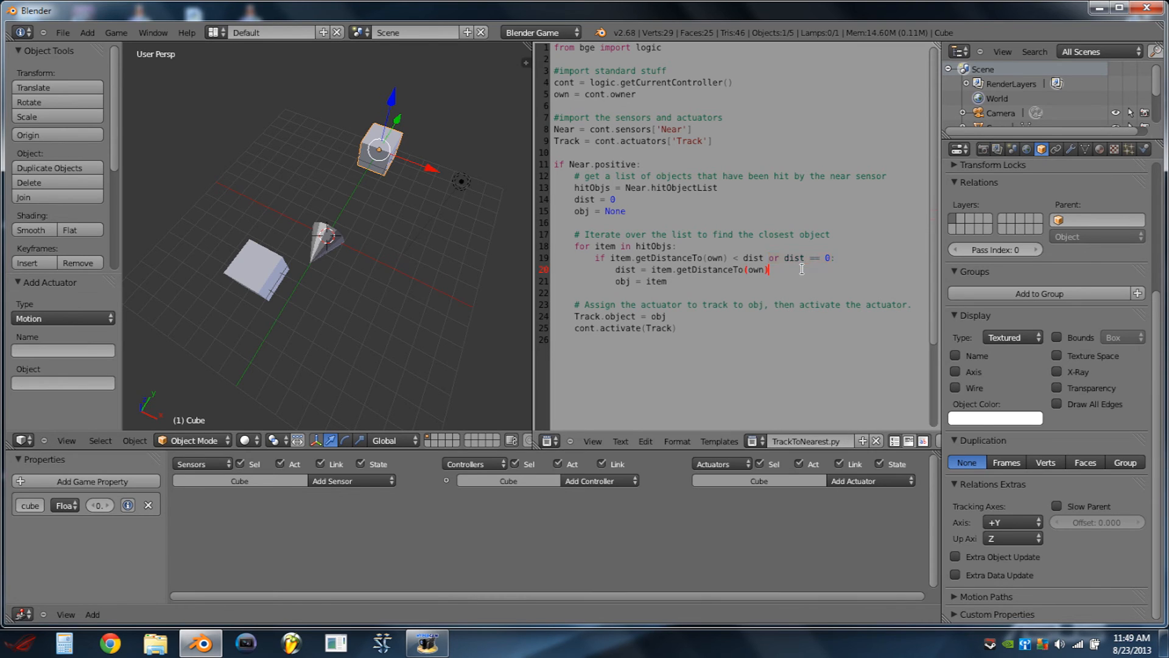
pyautogui.tripleClick(690, 269)
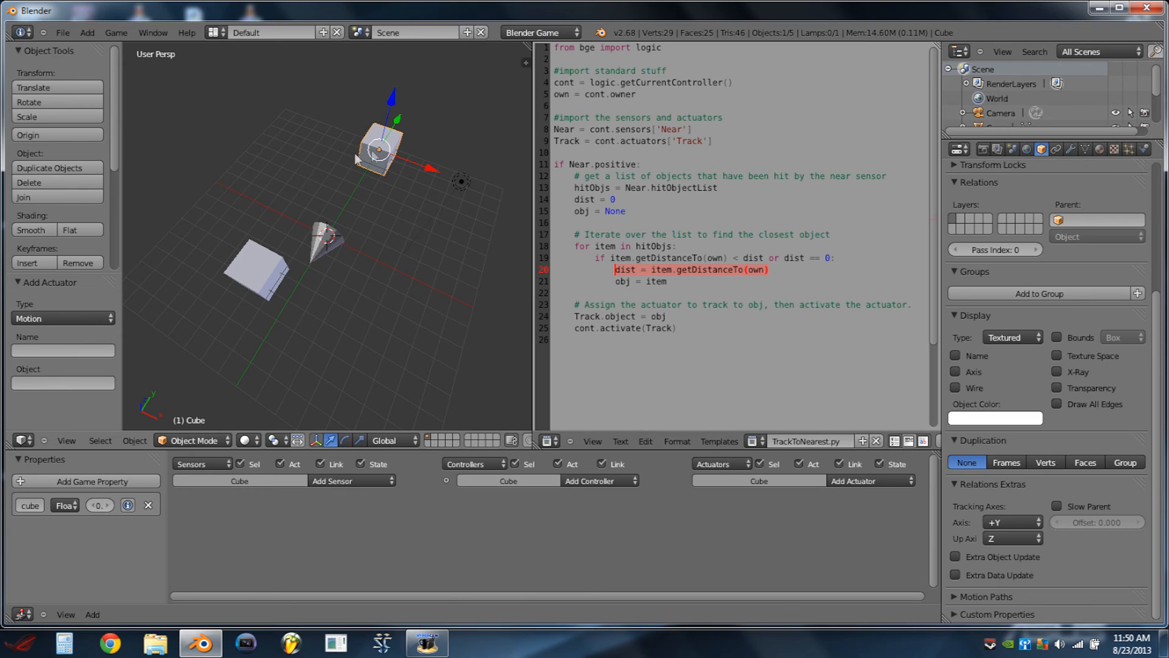
pyautogui.click(668, 281)
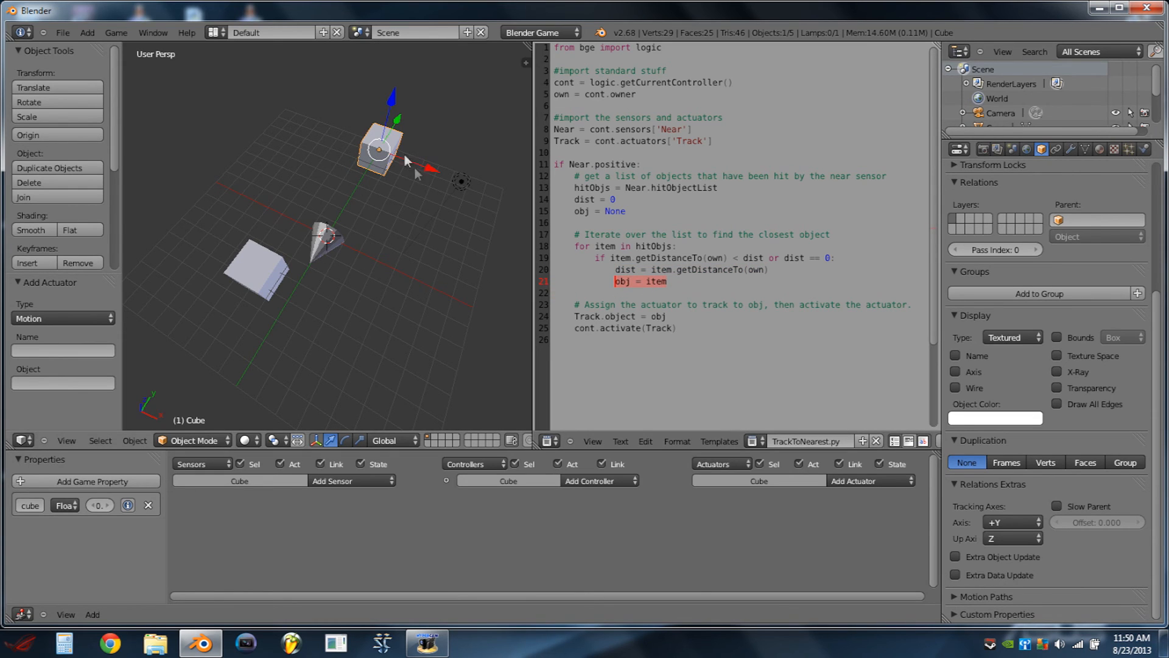
pyautogui.moveTo(387, 173)
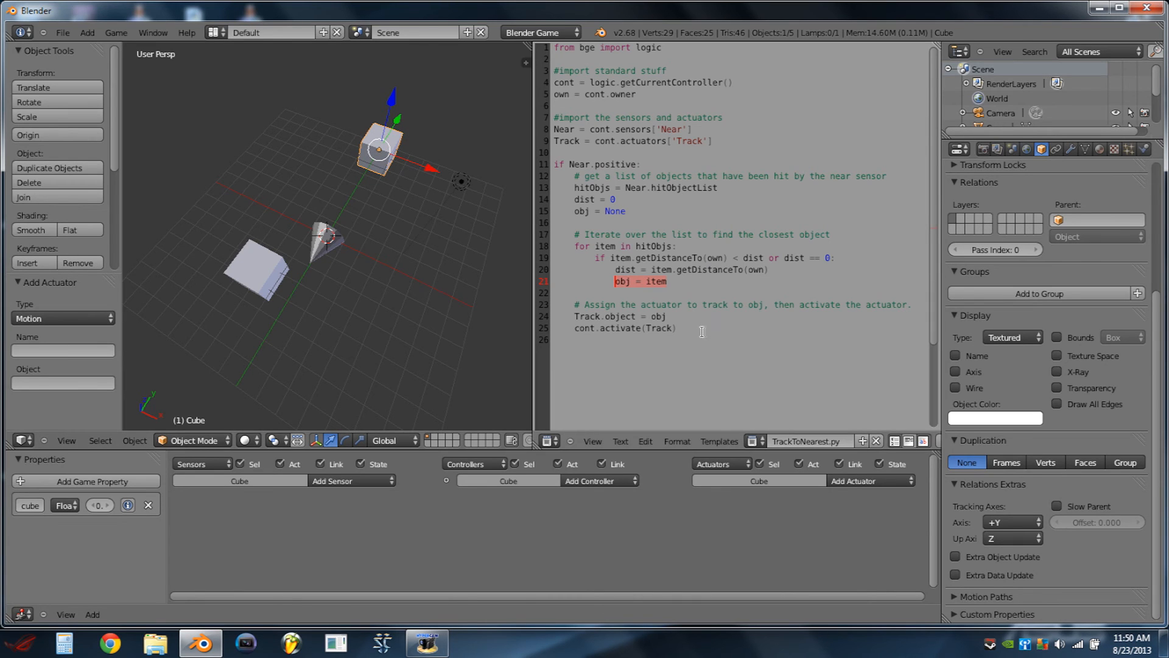
pyautogui.moveTo(337, 155)
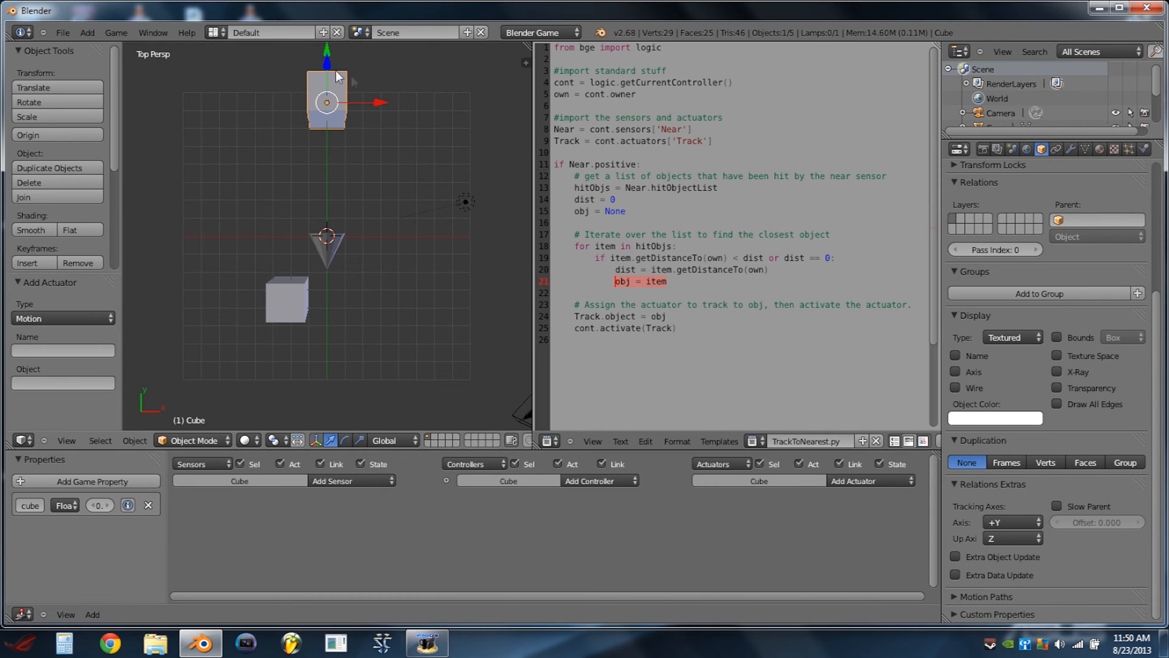
pyautogui.moveTo(320, 139)
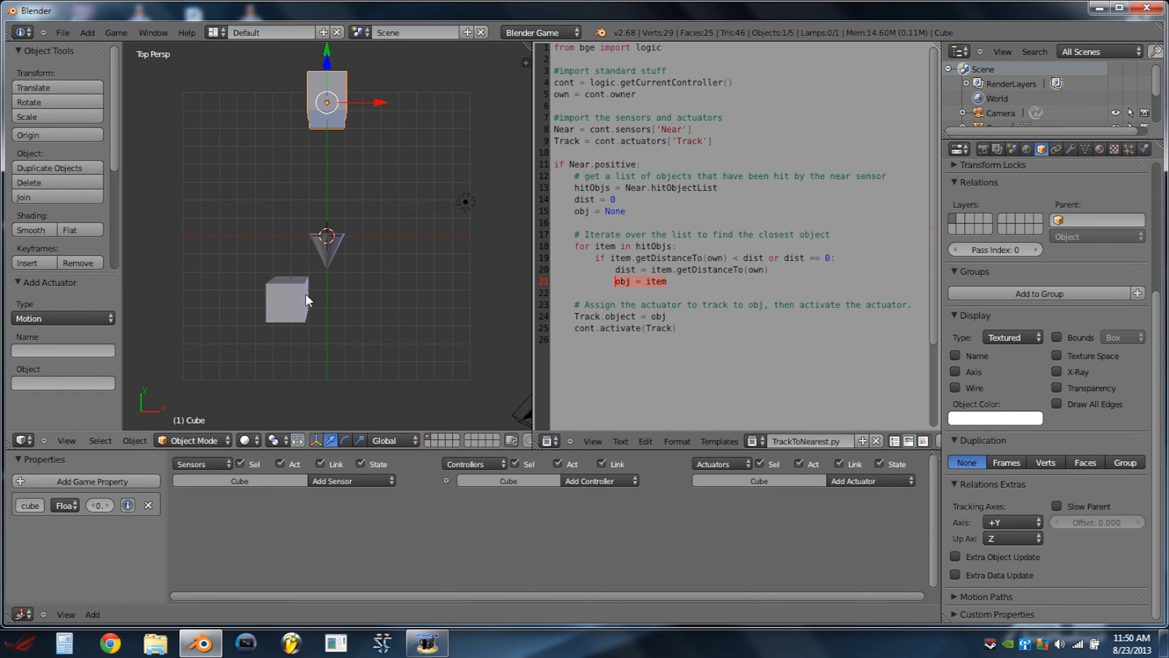
# Select the cube beside the cone, then the Cone to show its Near, Python and Track bricks
pyautogui.click(287, 298)
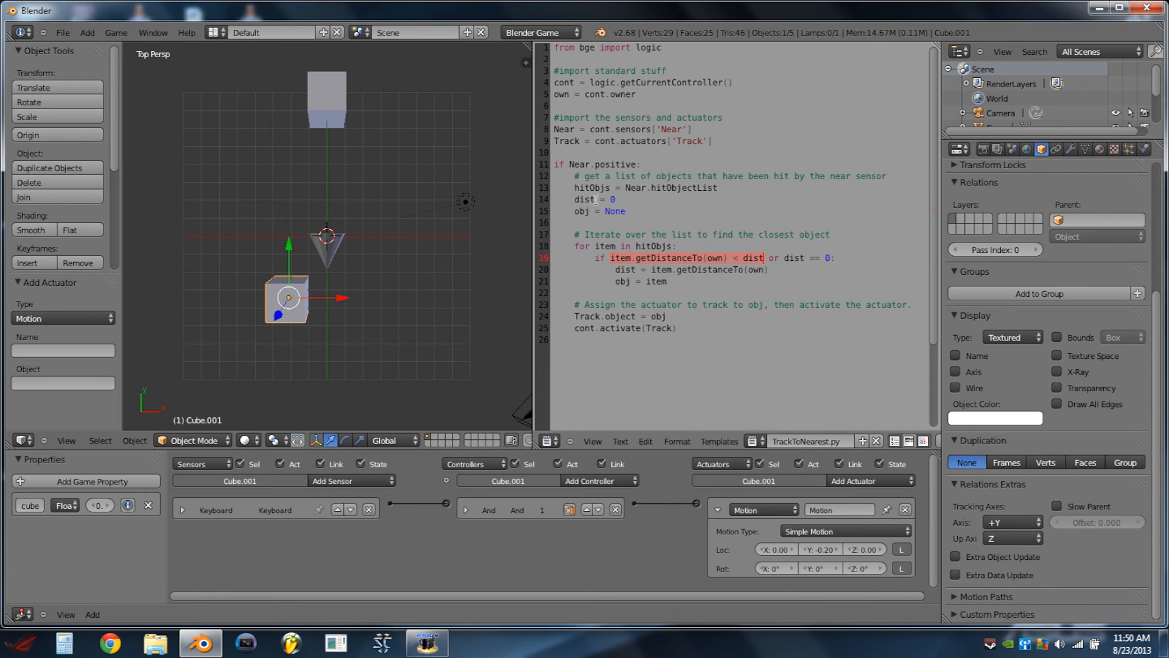
pyautogui.moveTo(419, 249)
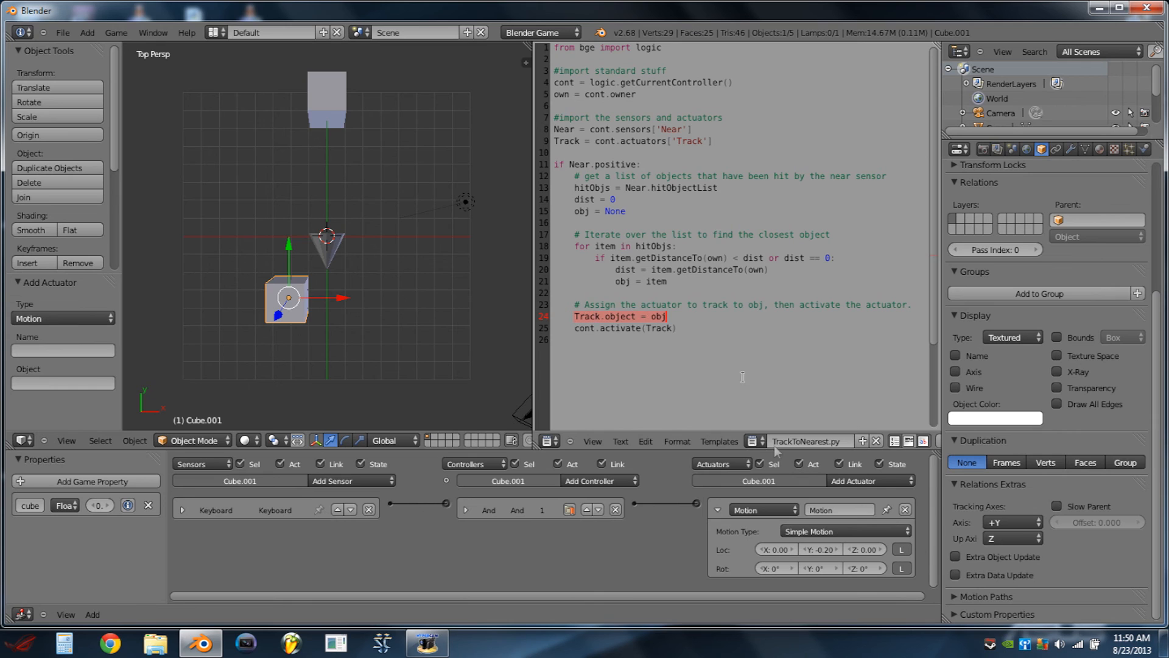
pyautogui.moveTo(351, 258)
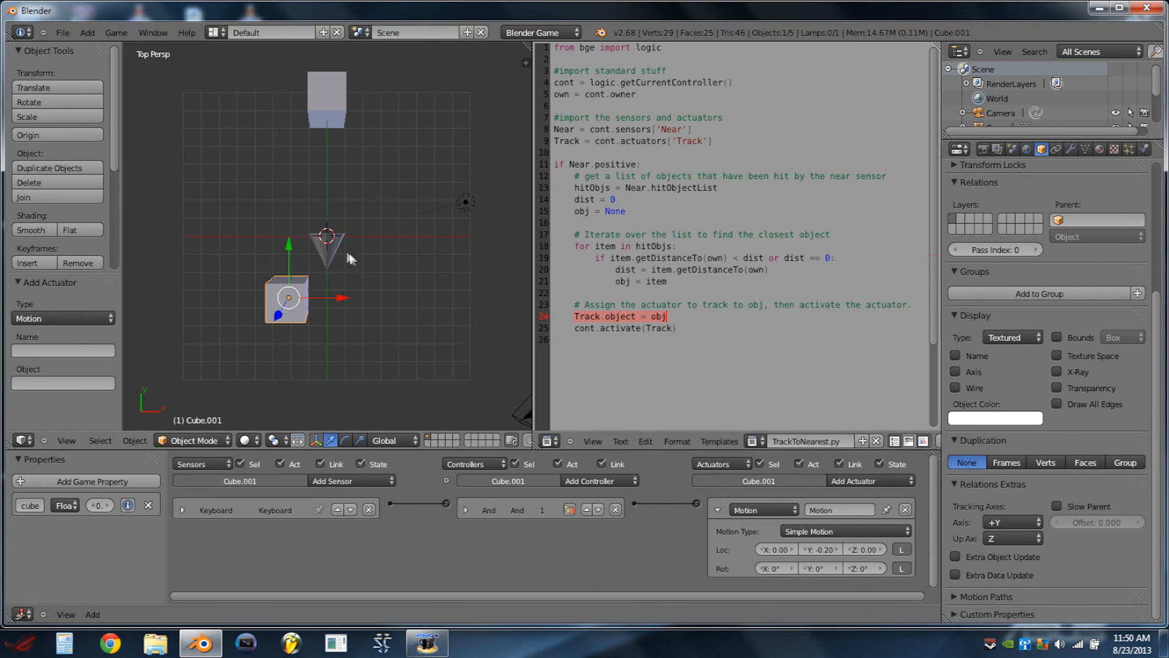
pyautogui.click(326, 250)
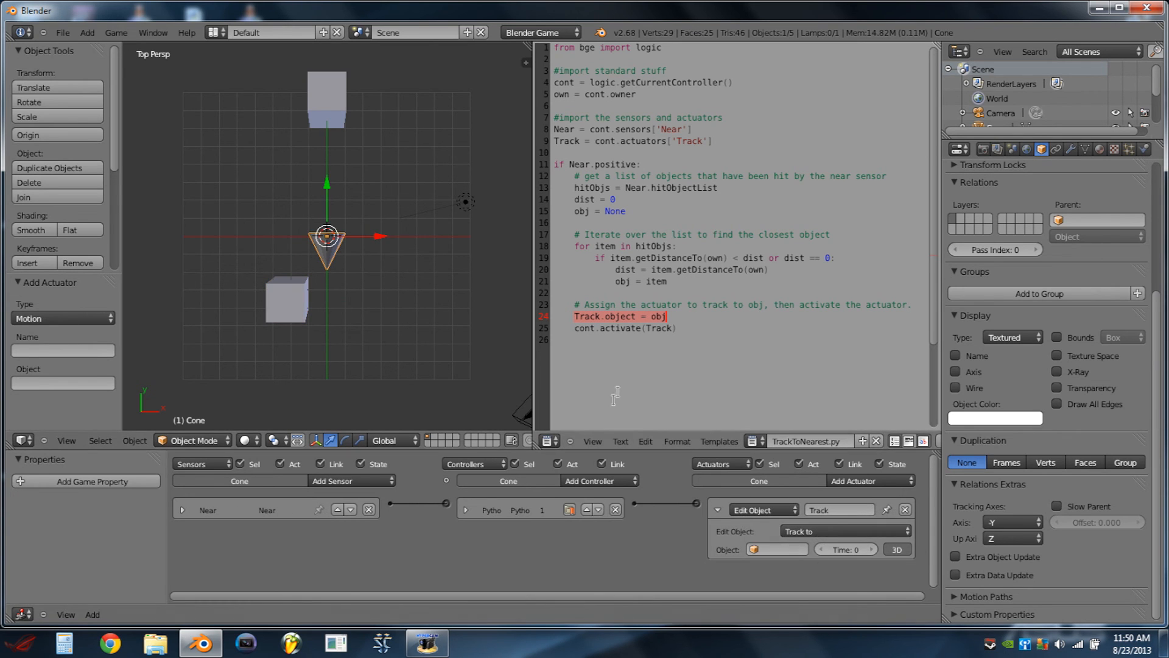